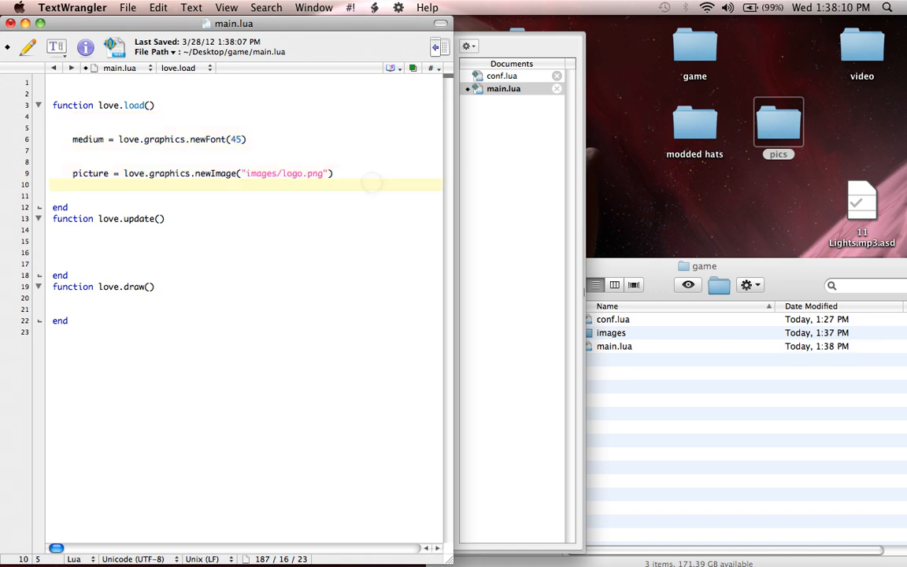
Delete the line loading images/logo.png from love.load.
left_click(197, 174)
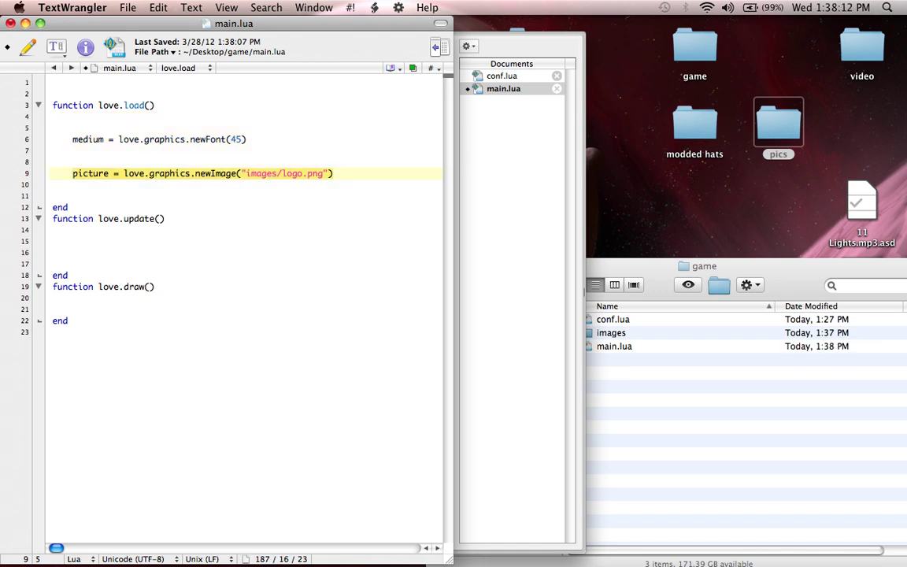
key("Delete")
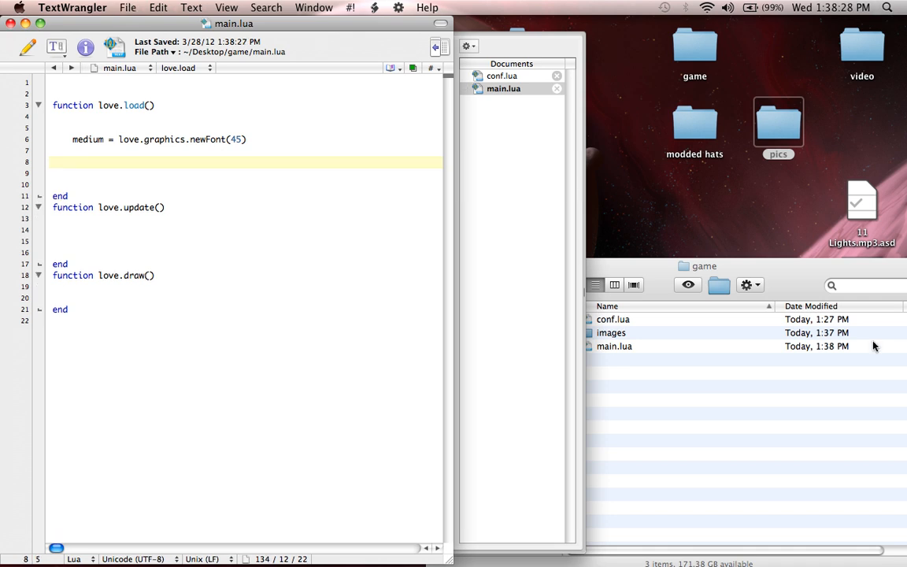
double_click(611, 332)
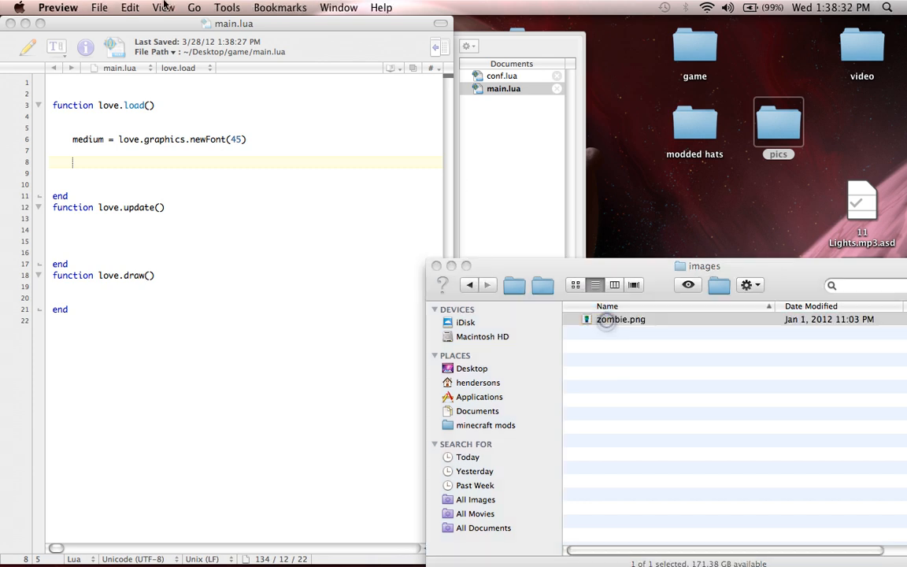
double_click(620, 318)
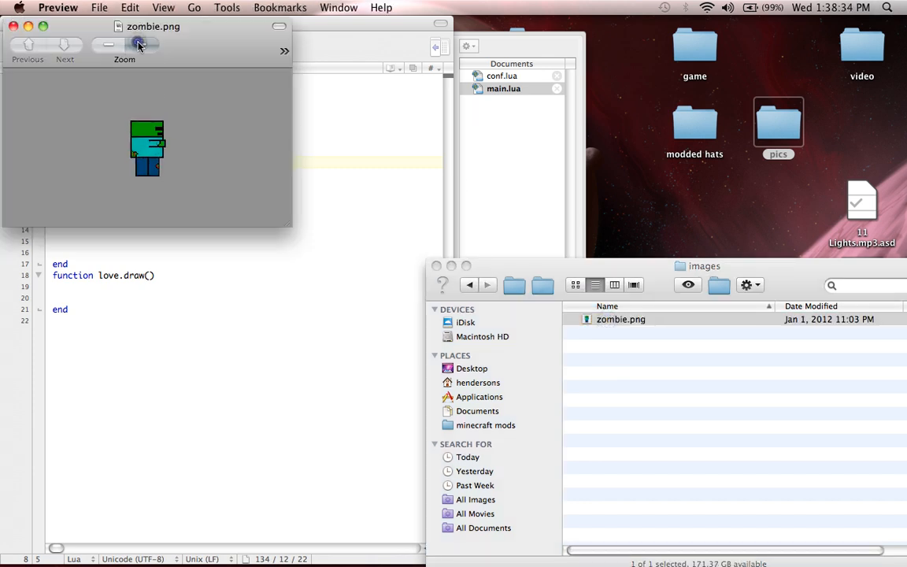
left_click(141, 44)
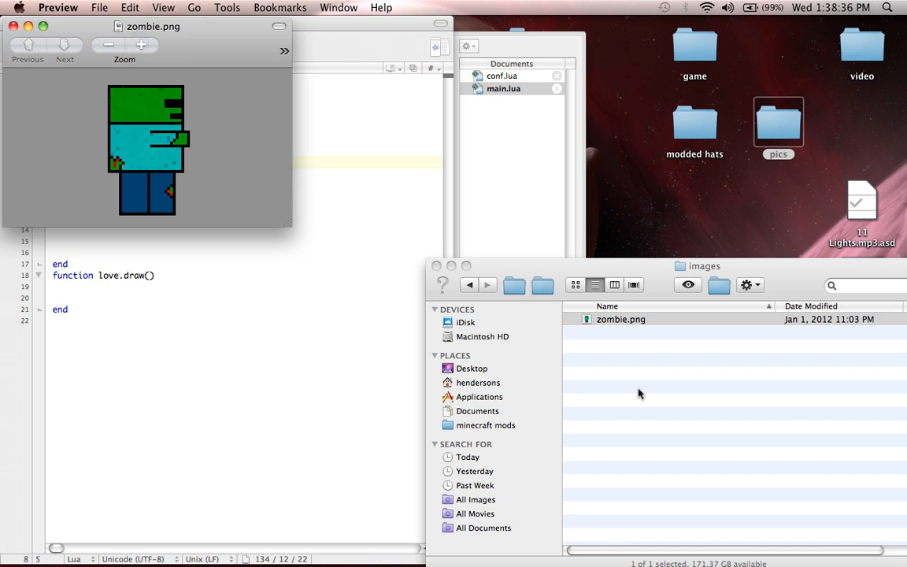
left_click(469, 285)
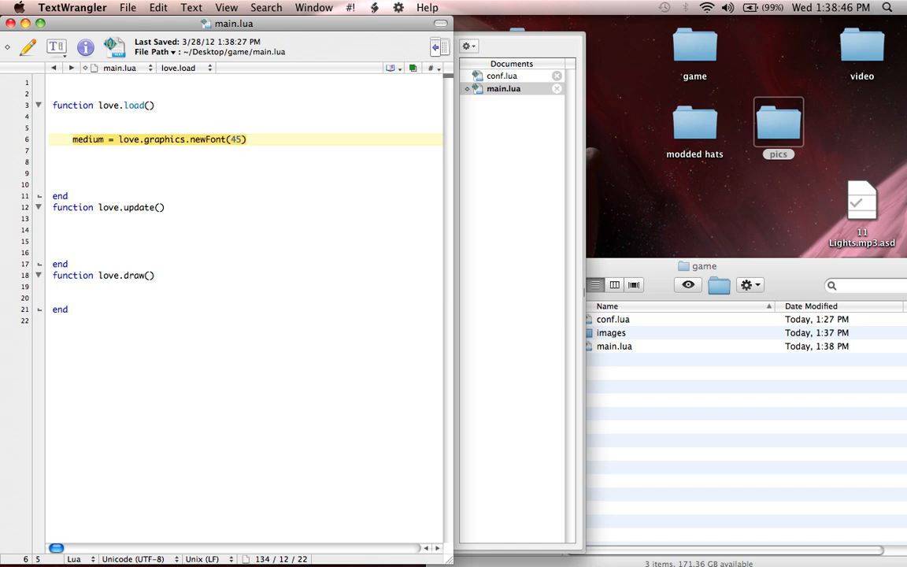
Save main.lua with Cmd+S and show the images folder contents in Finder.
left_click(72, 173)
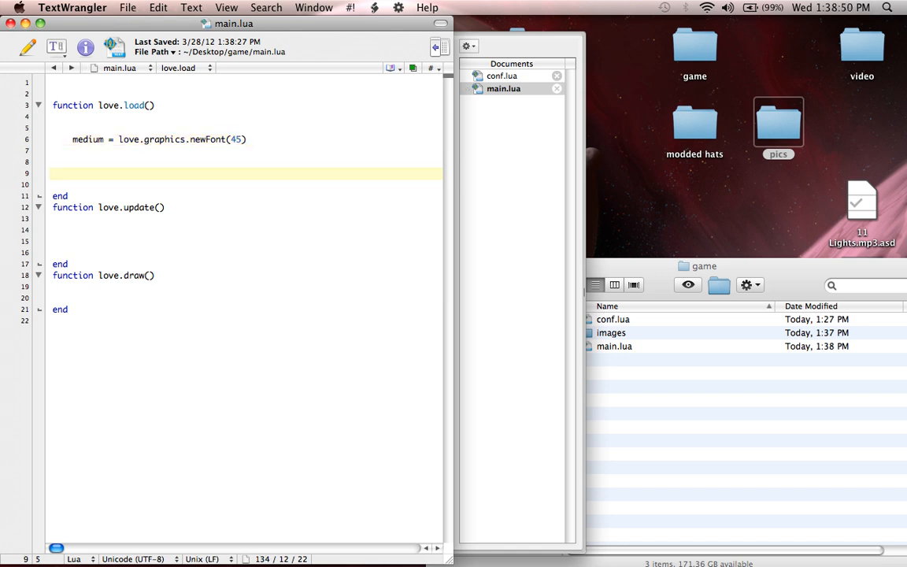
left_click(72, 173)
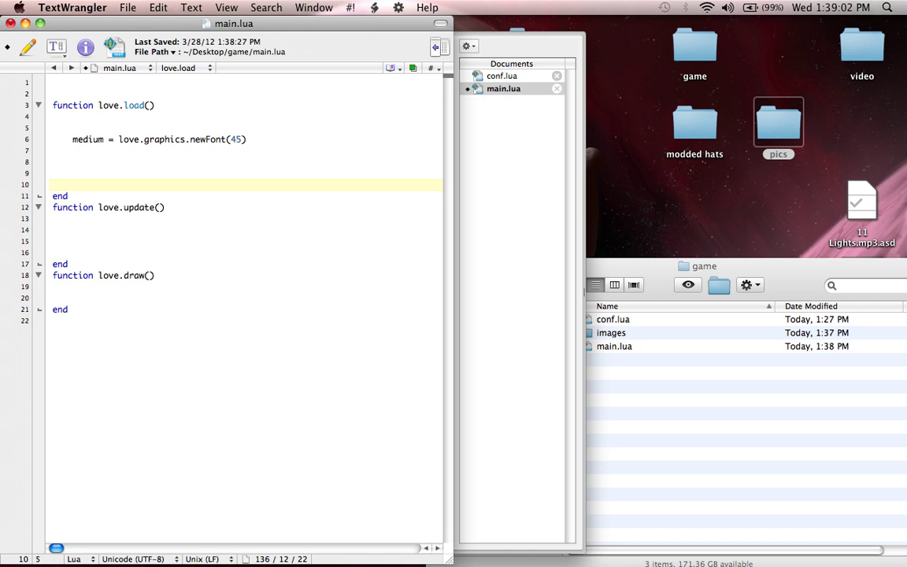
key("cmd+s")
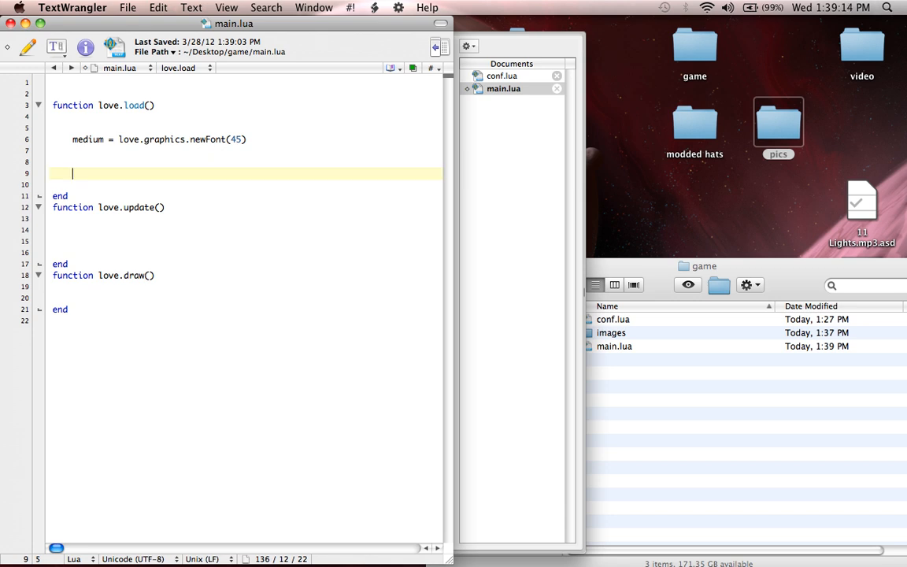
double_click(611, 332)
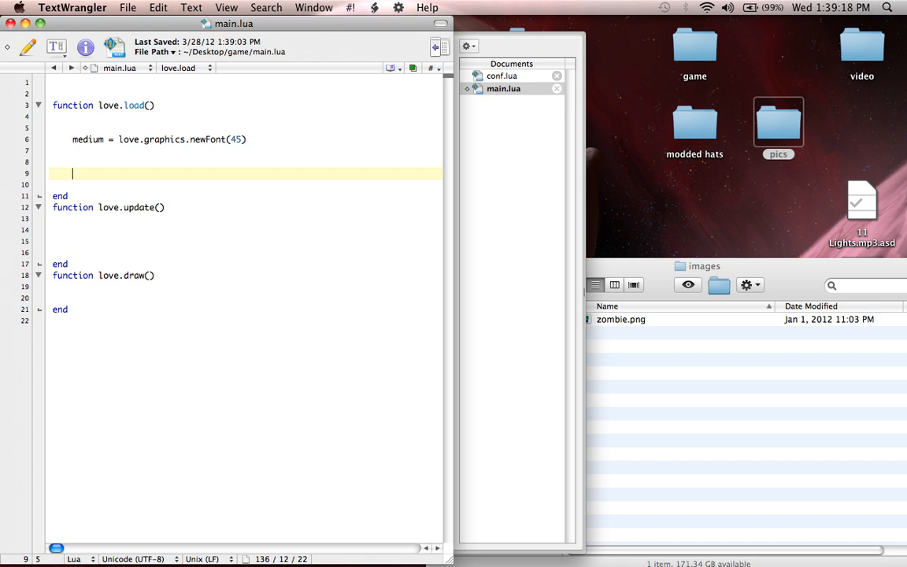
mouse_move(667, 283)
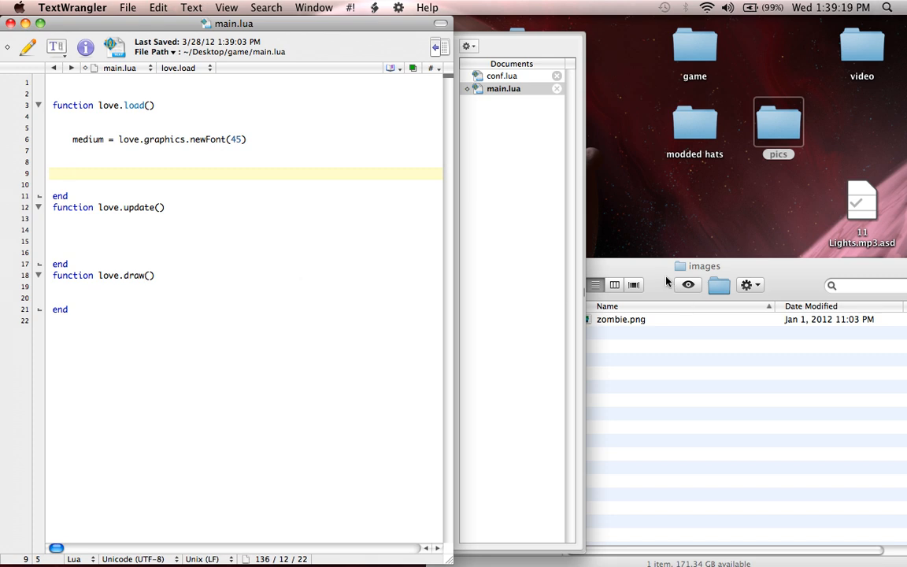
Add zombie = love.graphics.newImage("images/zombie.png") inside love.load.
type("zombie =")
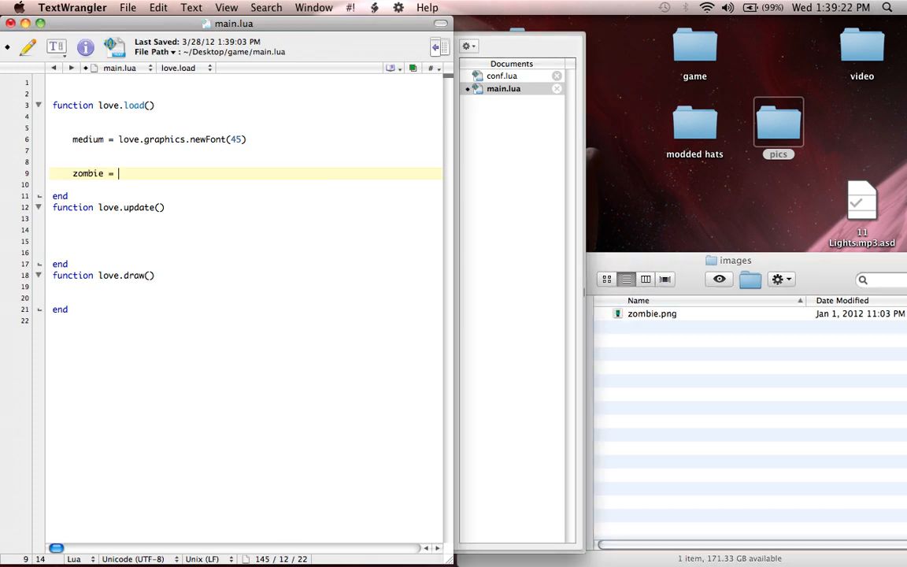
type("love.graphic")
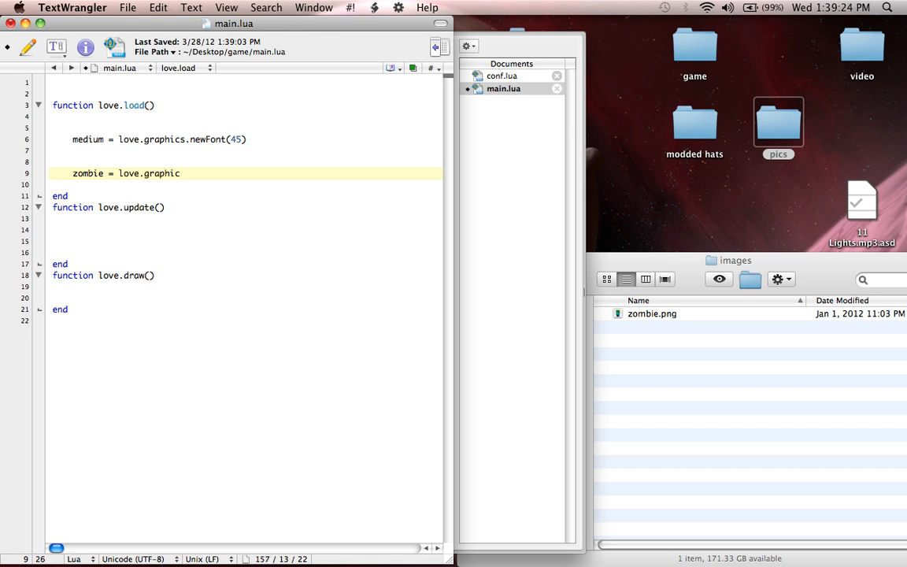
type("s.newImage(")
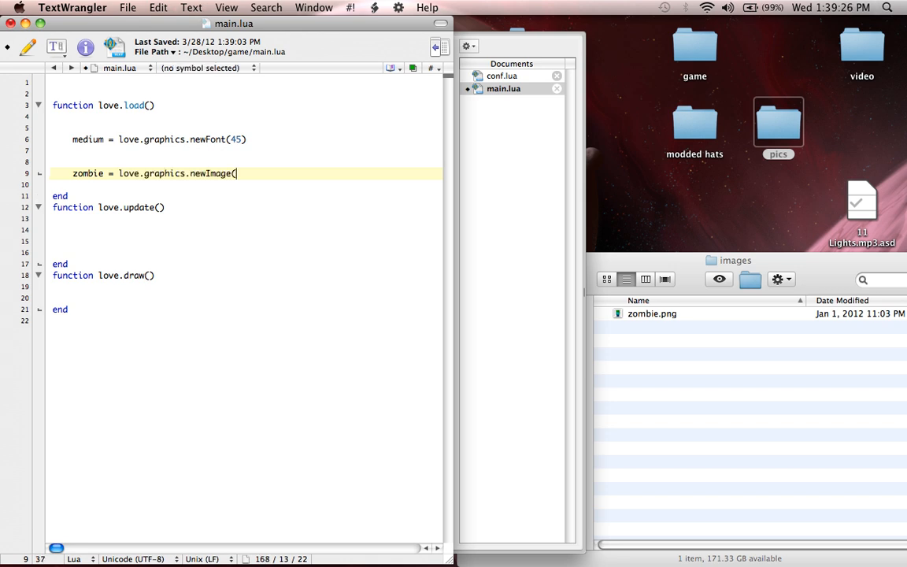
type(")")
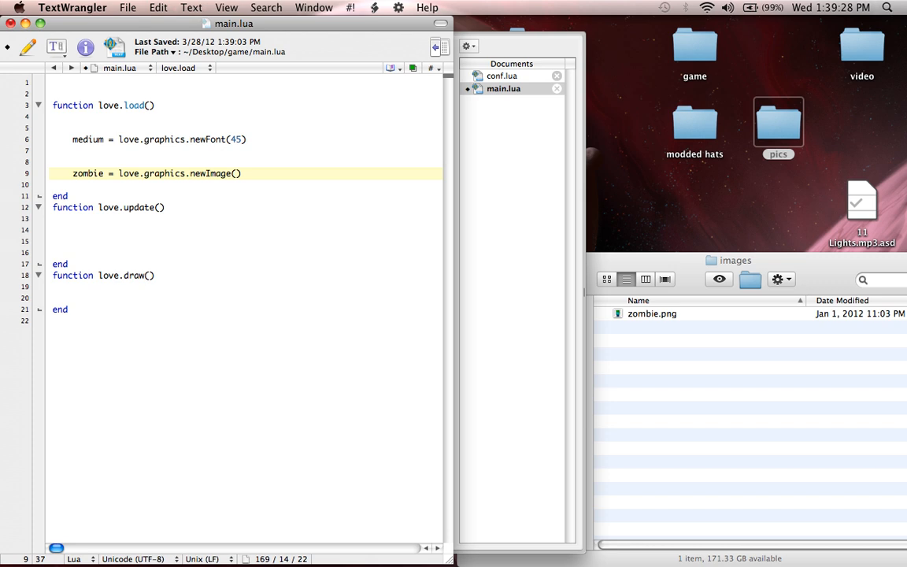
type("\"\"")
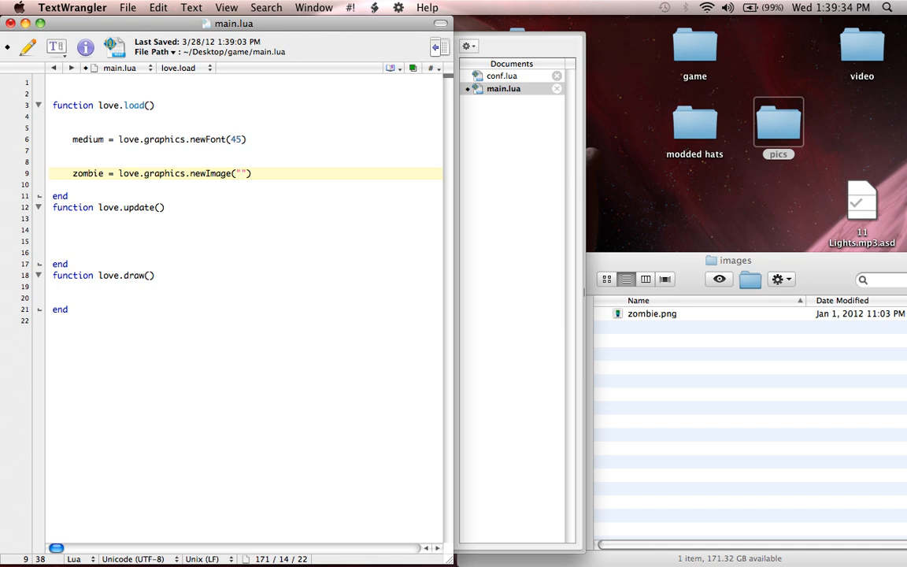
type("images")
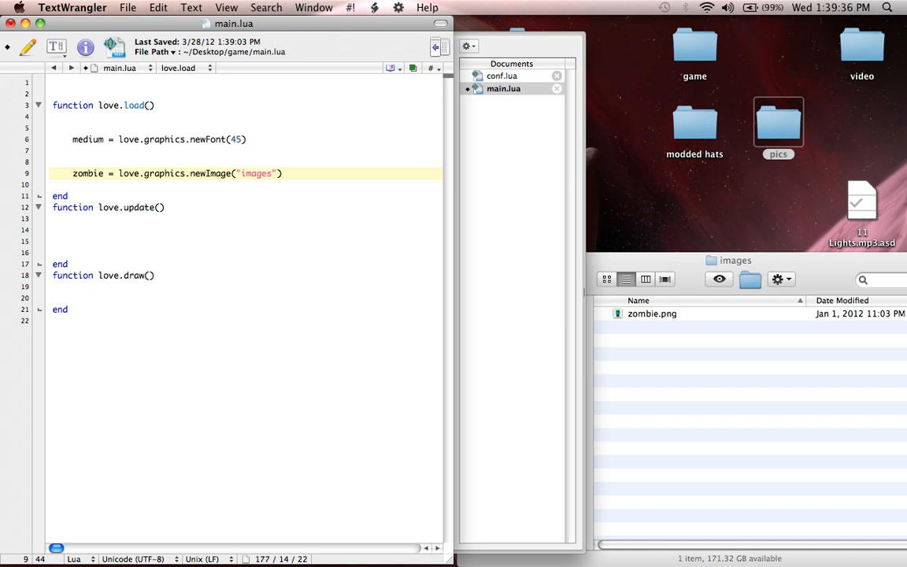
type("/")
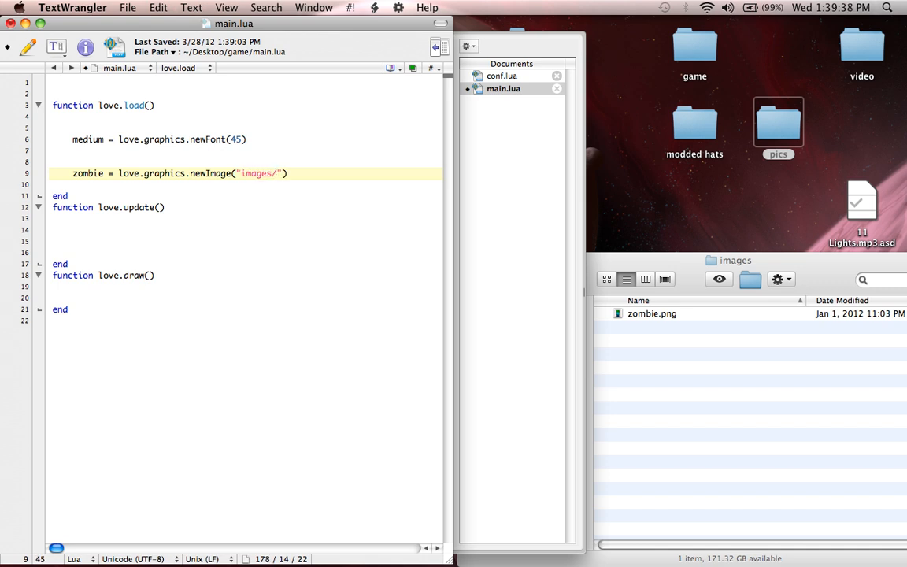
type("zombie.png")
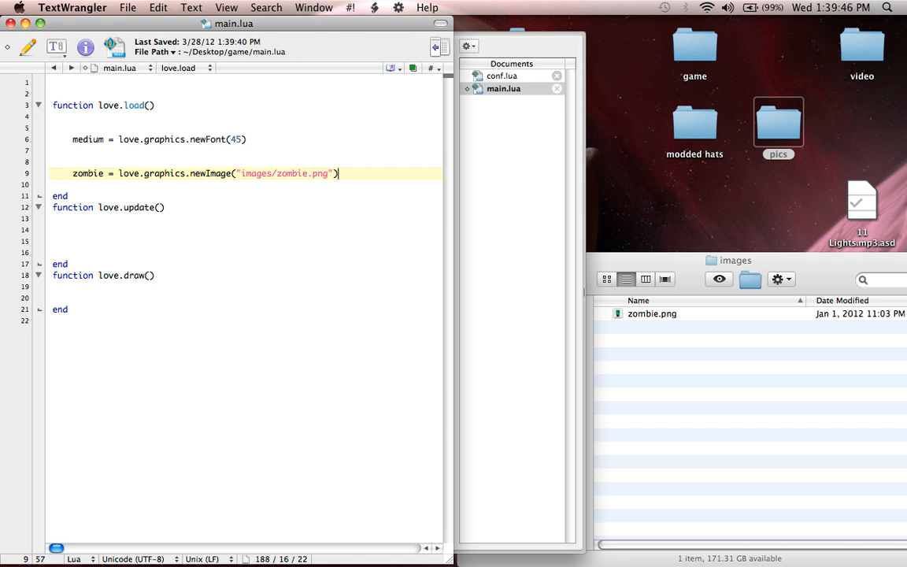
left_click(165, 208)
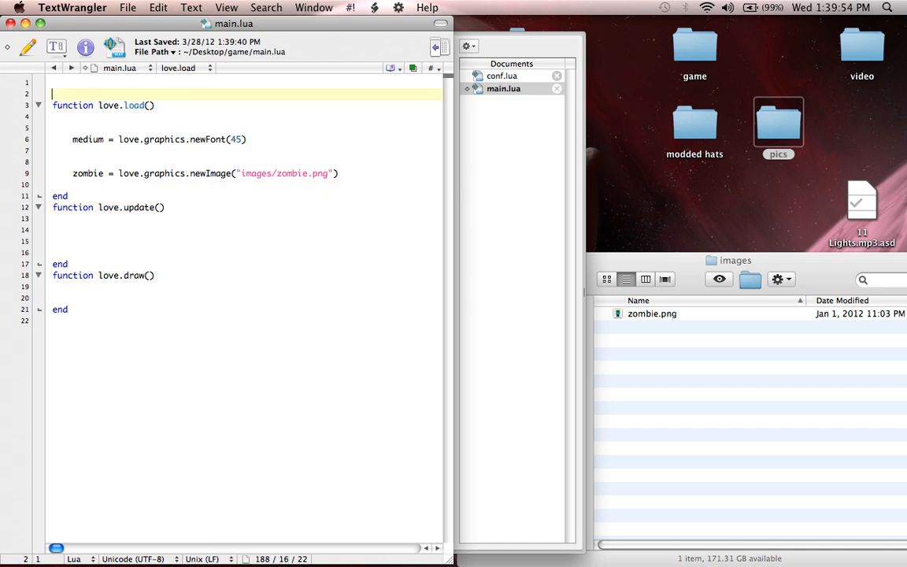
Add love.graphics.draw(zombie, 300, 300) on a new line inside love.draw.
left_click(236, 161)
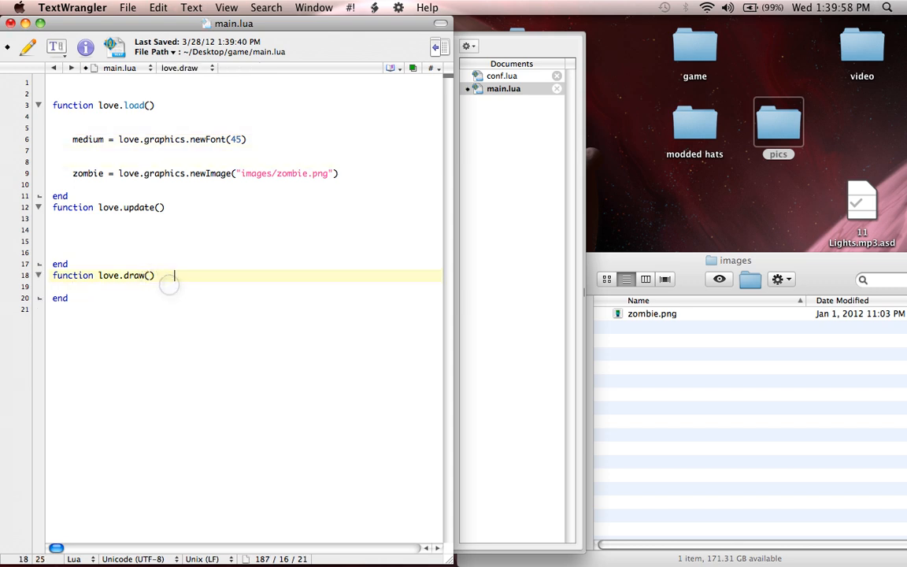
key("Return")
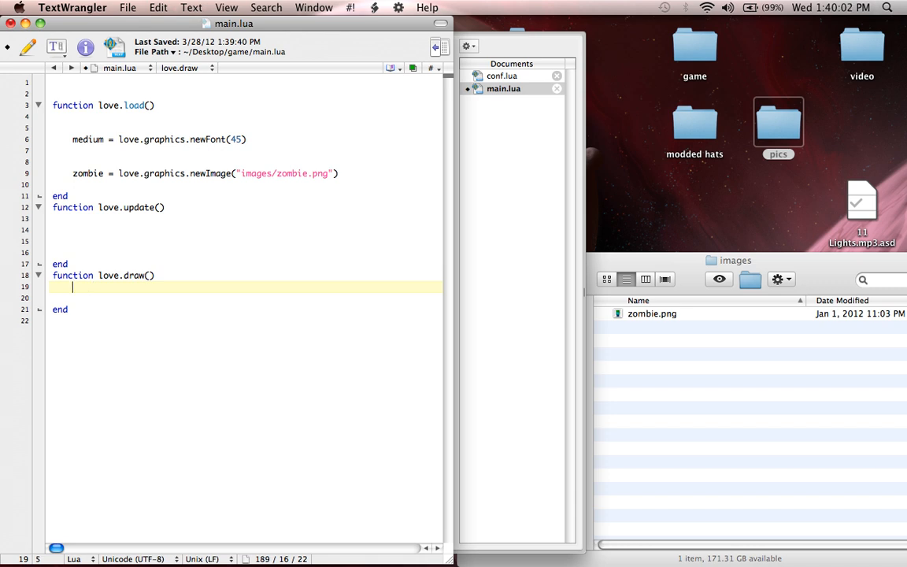
type("love.d")
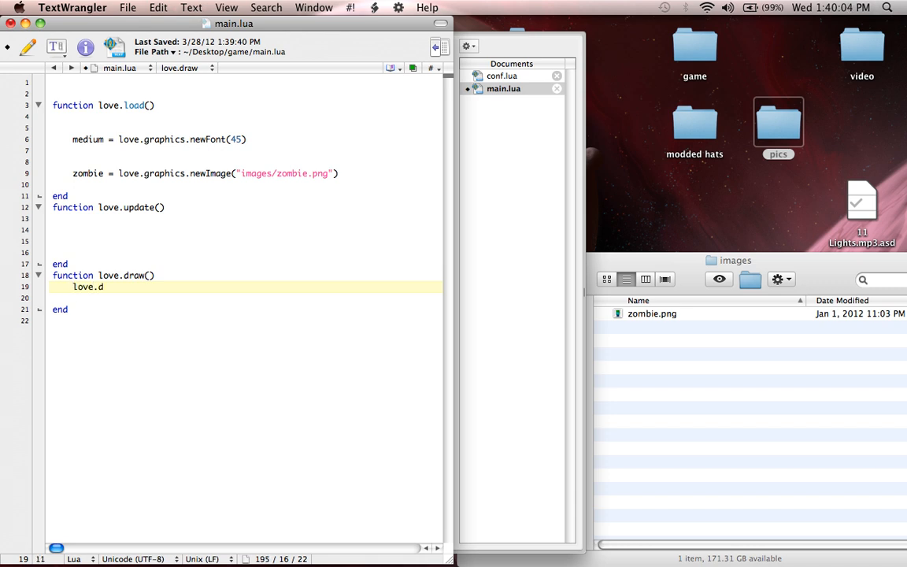
type("graphics.draw()")
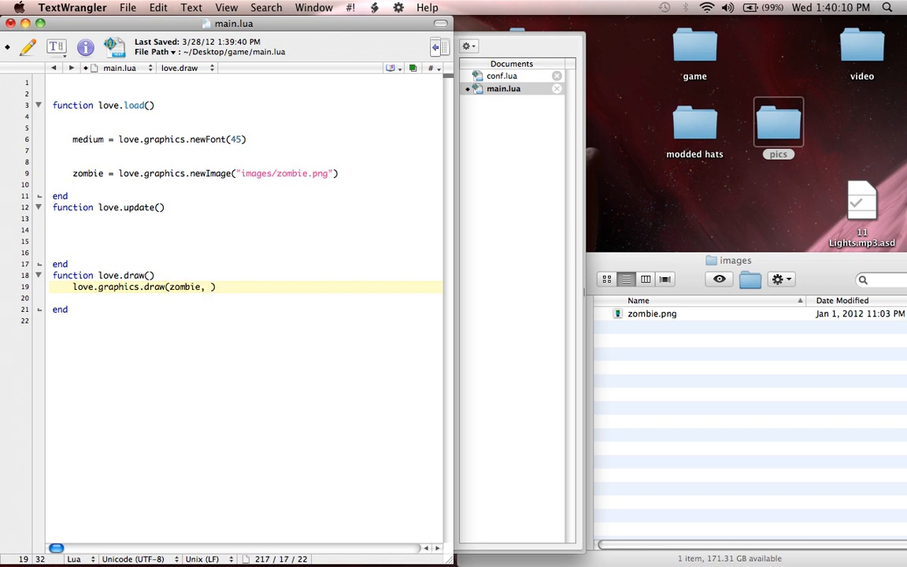
type("300,")
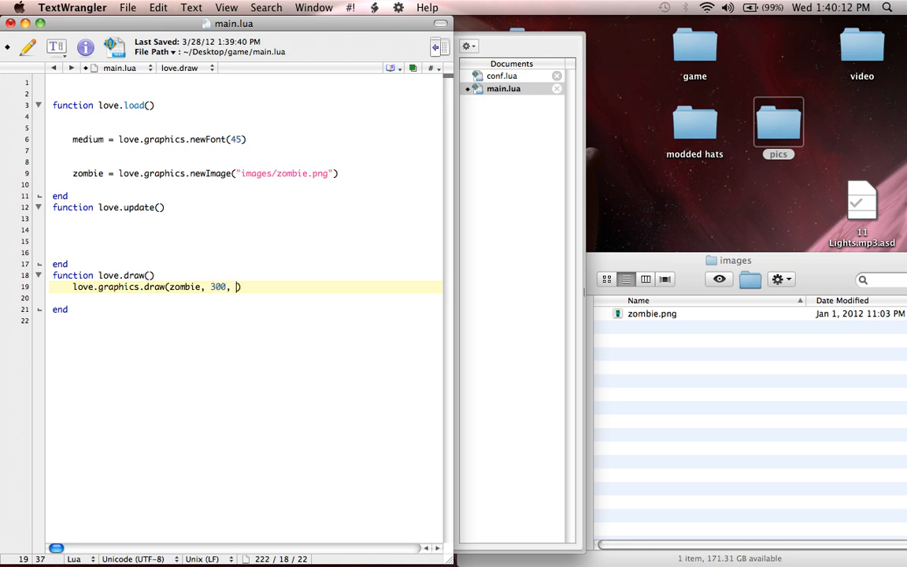
type("300")
type("Archive.love")
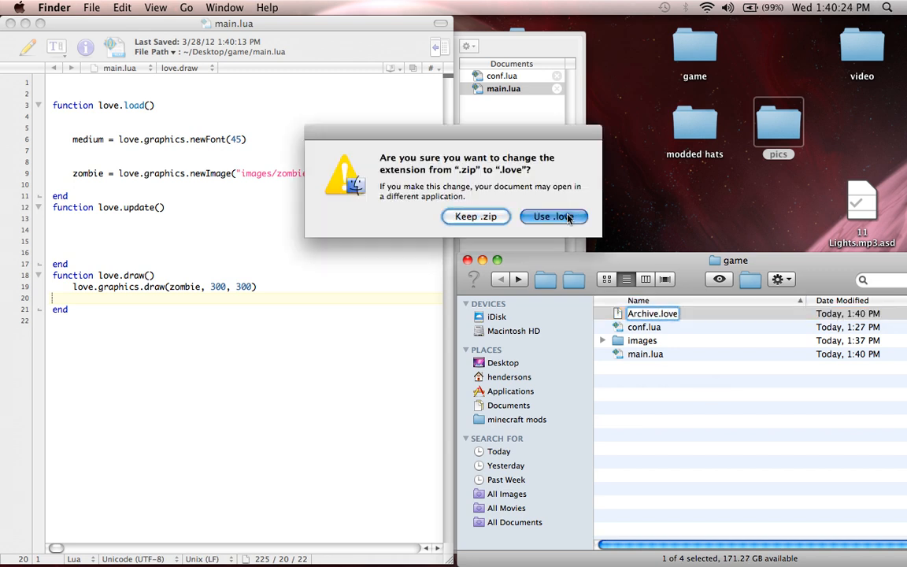
Confirm the .love archive rename, then quit the running LÖVE game from the Dock.
left_click(553, 217)
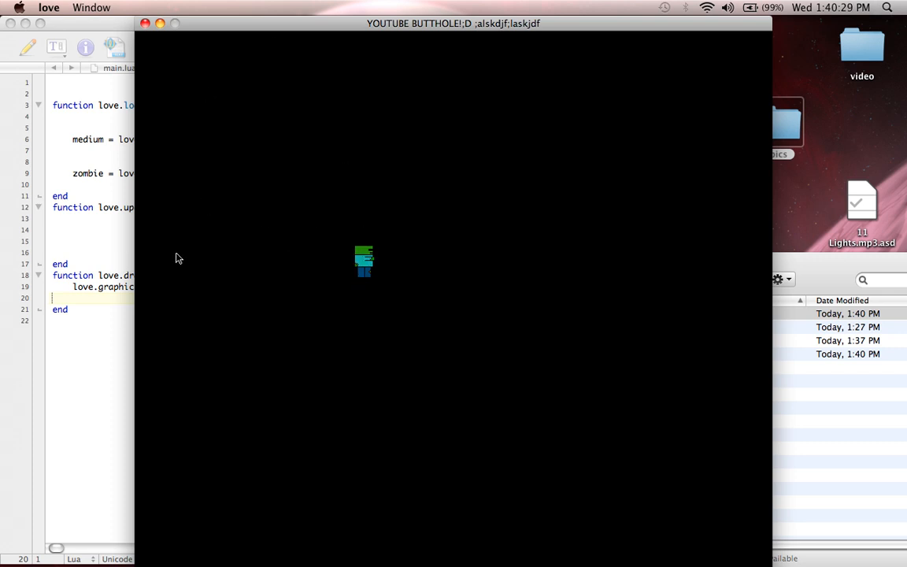
mouse_move(454, 229)
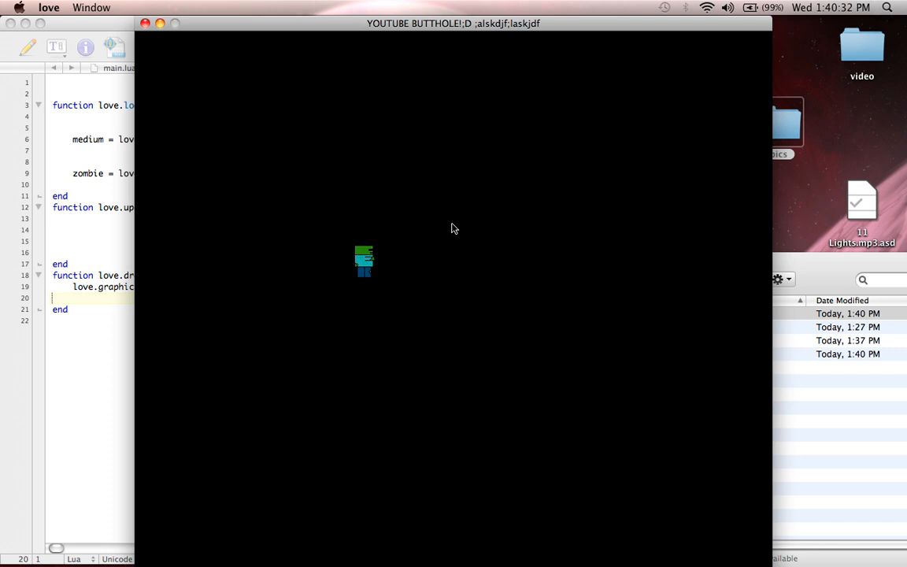
mouse_move(425, 181)
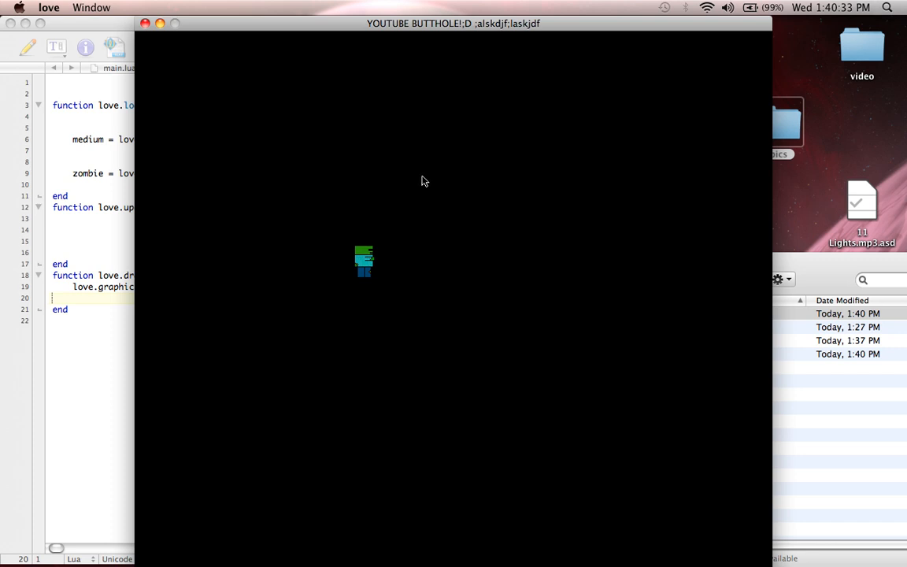
right_click(637, 314)
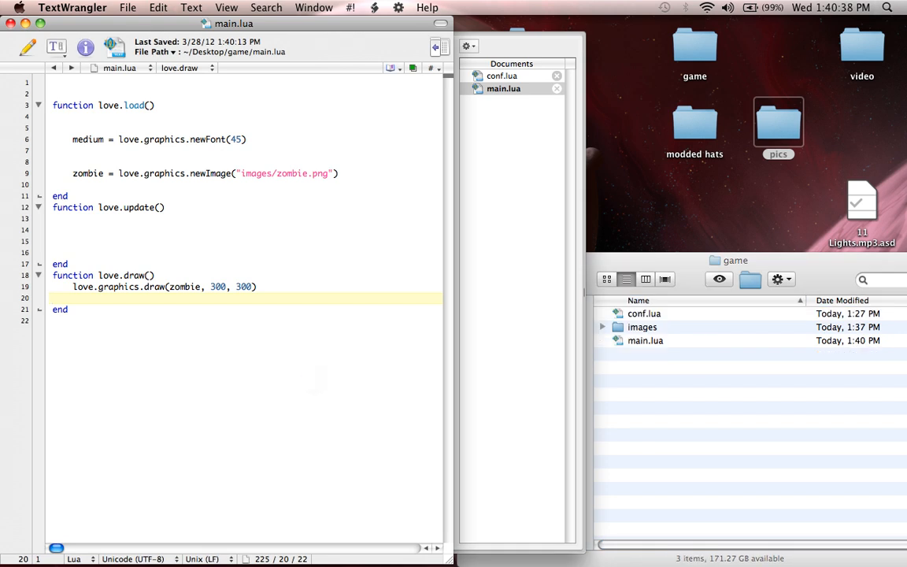
Add zombiex = 300 and zombiey = 300 lines inside love.load.
left_click(227, 287)
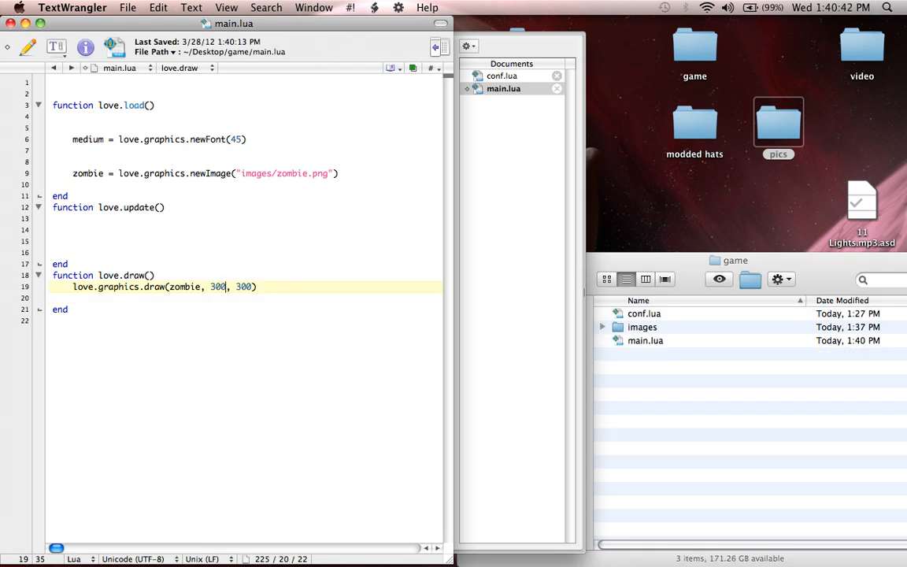
type("z")
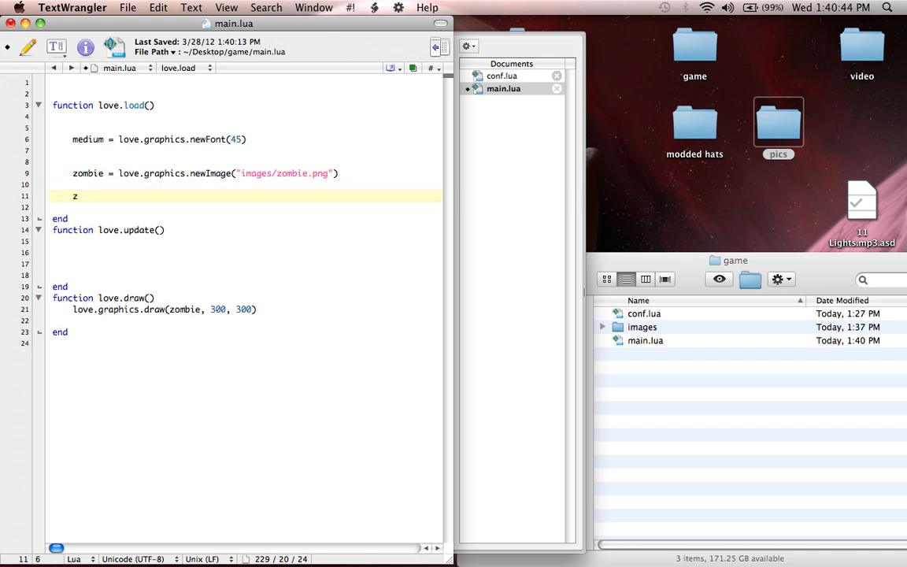
type("ombie")
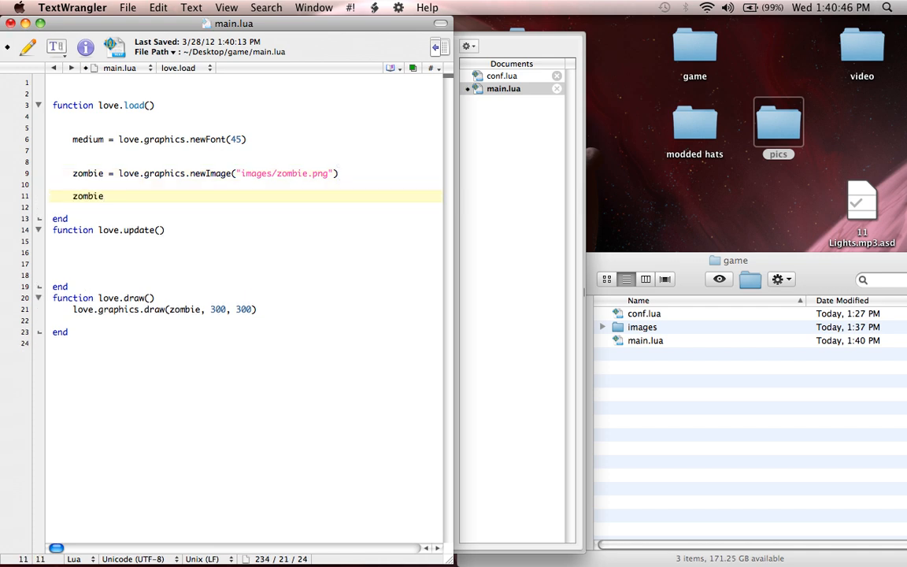
type("x =")
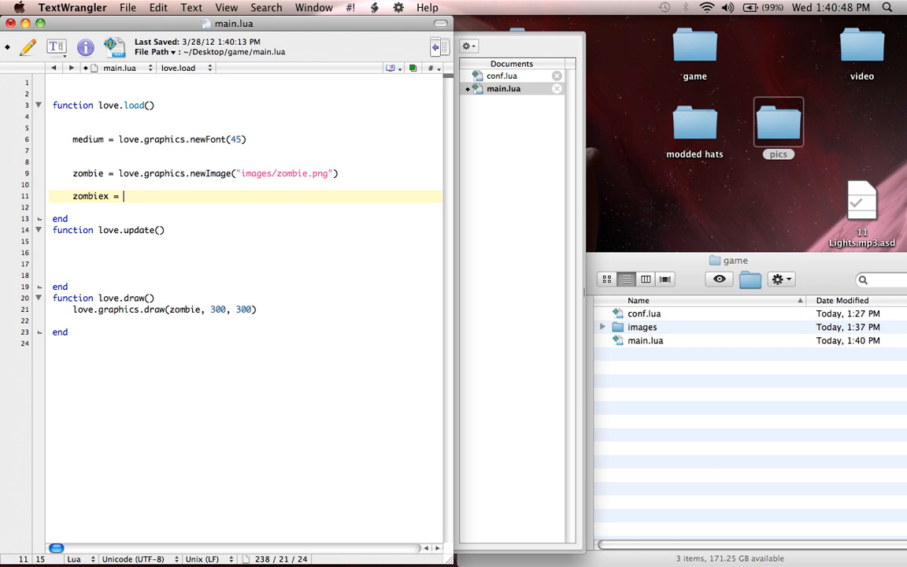
type("300")
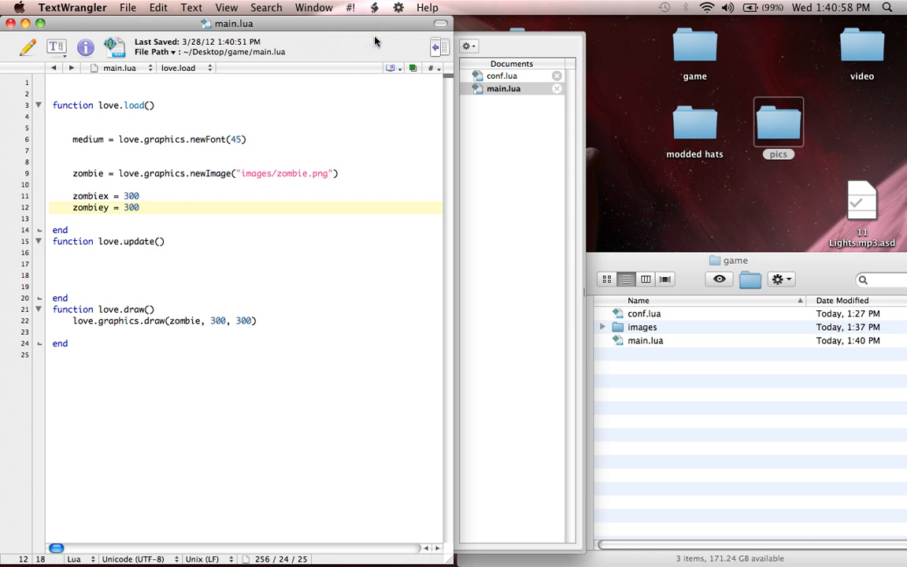
left_click(138, 208)
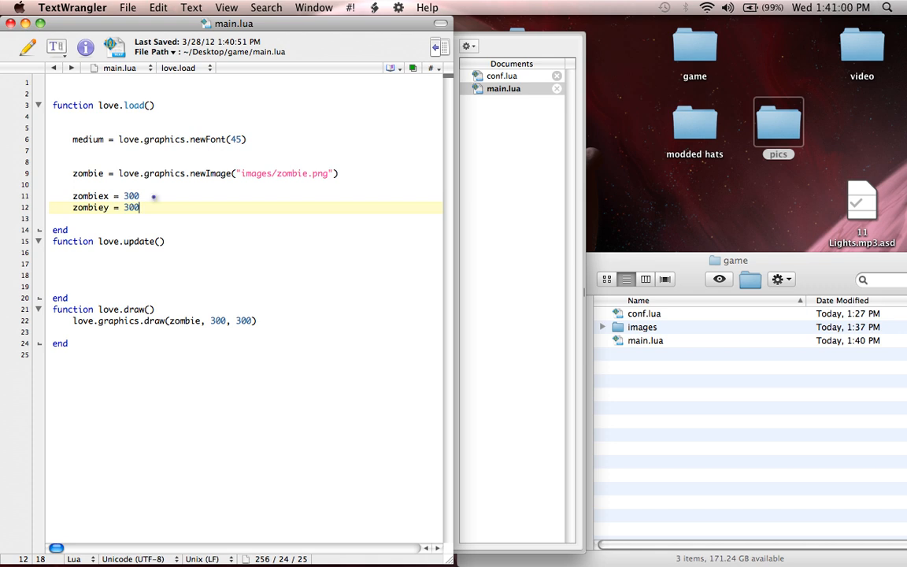
left_click(134, 195)
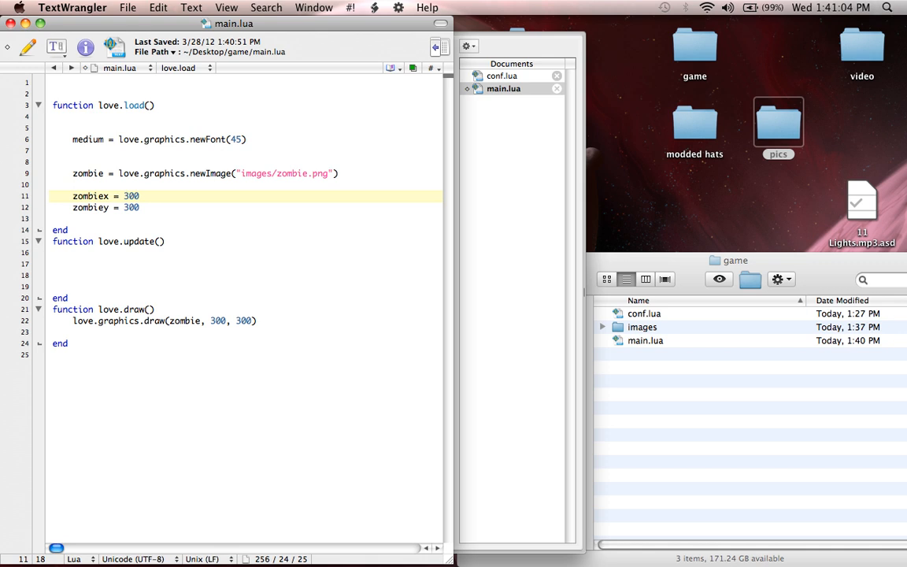
Replace the 300, 300 in love.graphics.draw with zombiex, zombiey and save.
left_click(226, 321)
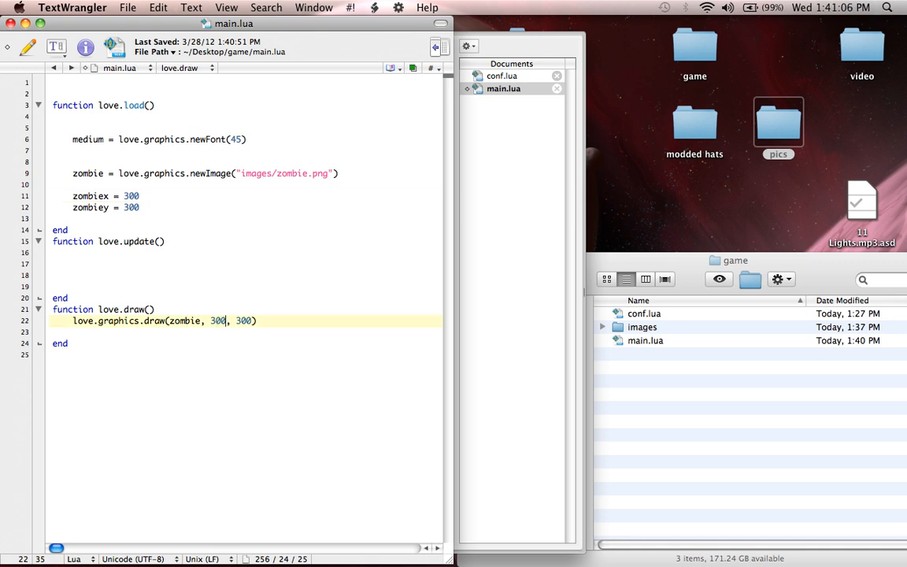
type("zombiex")
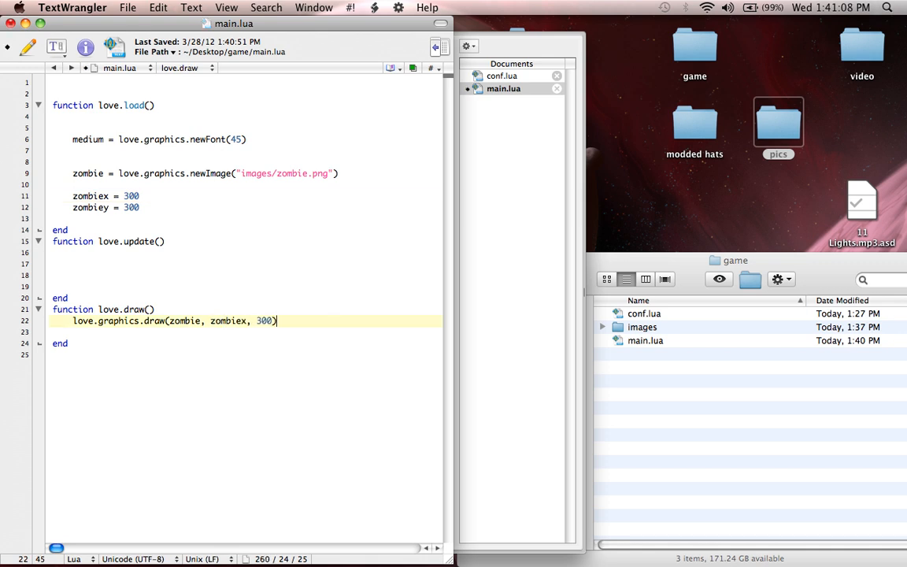
type("zombiey")
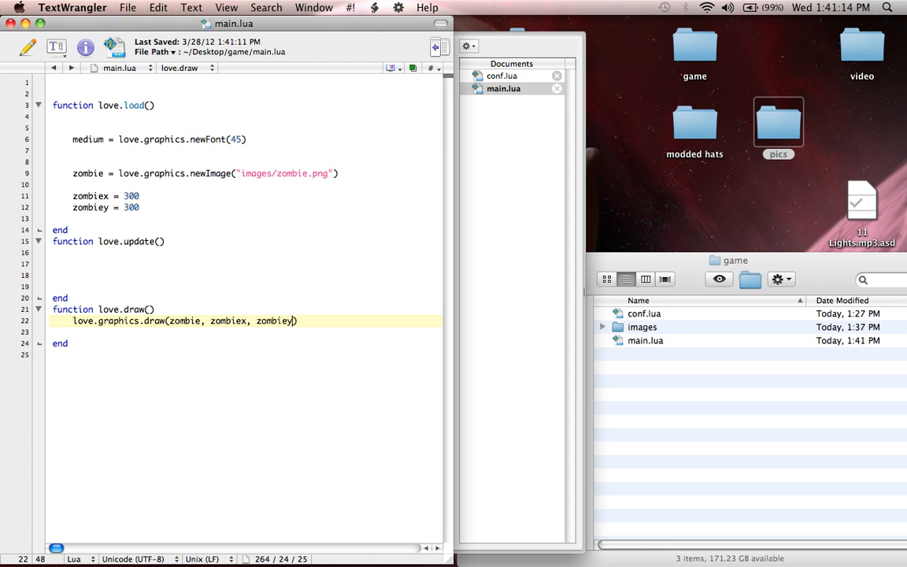
left_click(98, 208)
type("Archive.love")
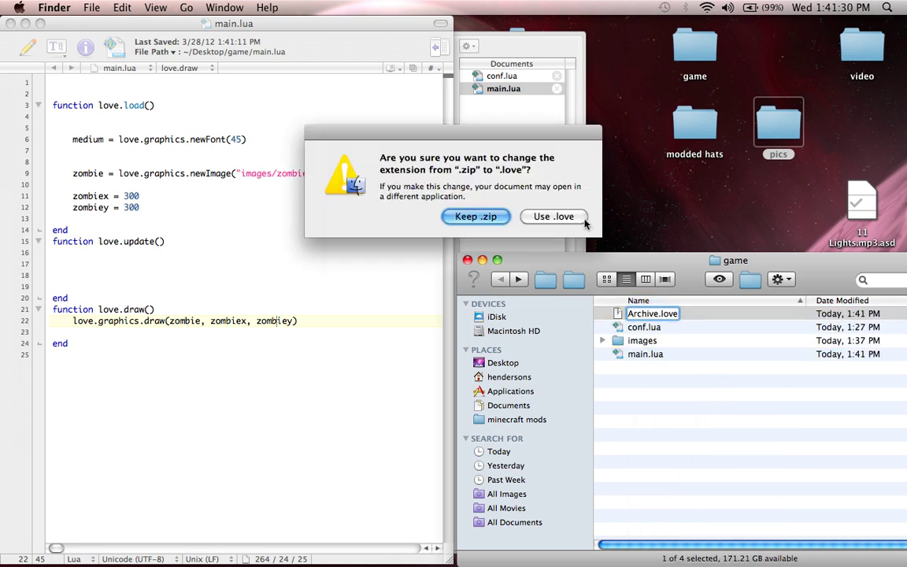
Confirm the Archive.love extension, test it, then move Archive.love to Trash.
left_click(555, 218)
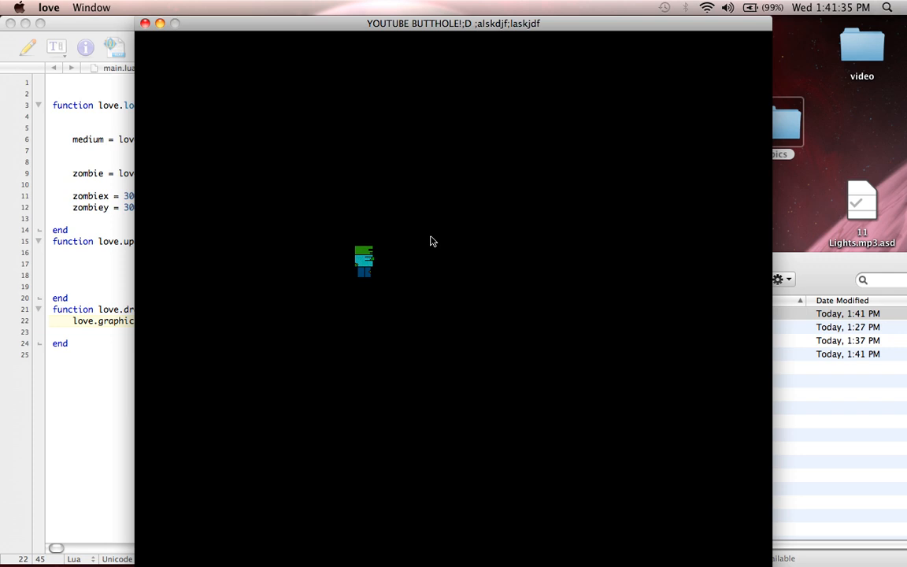
right_click(652, 314)
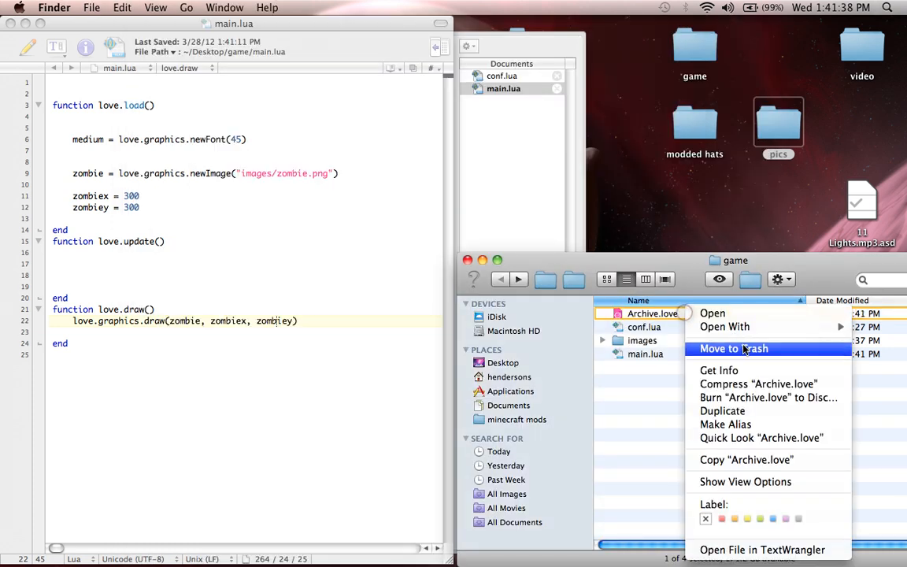
left_click(733, 348)
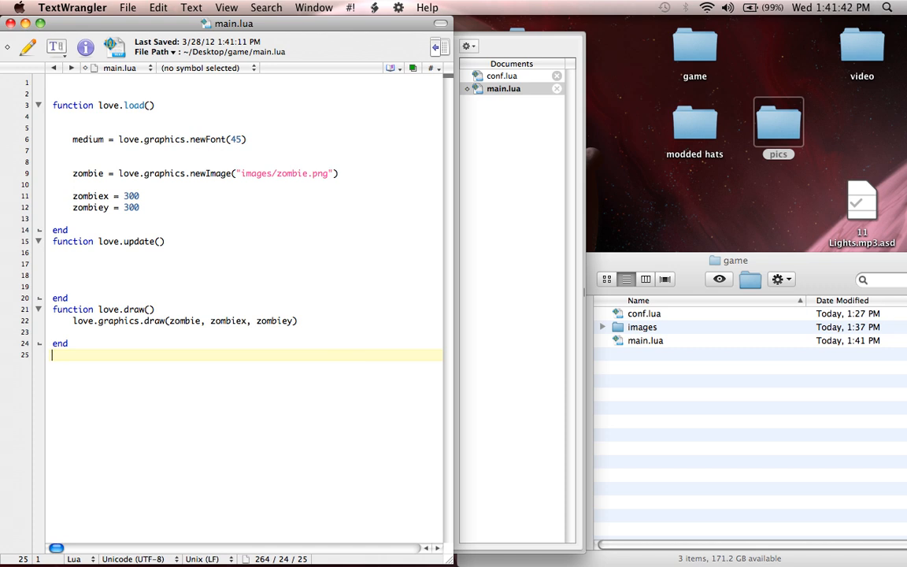
Inside love.update, begin an indented line starting with if.
left_click(246, 321)
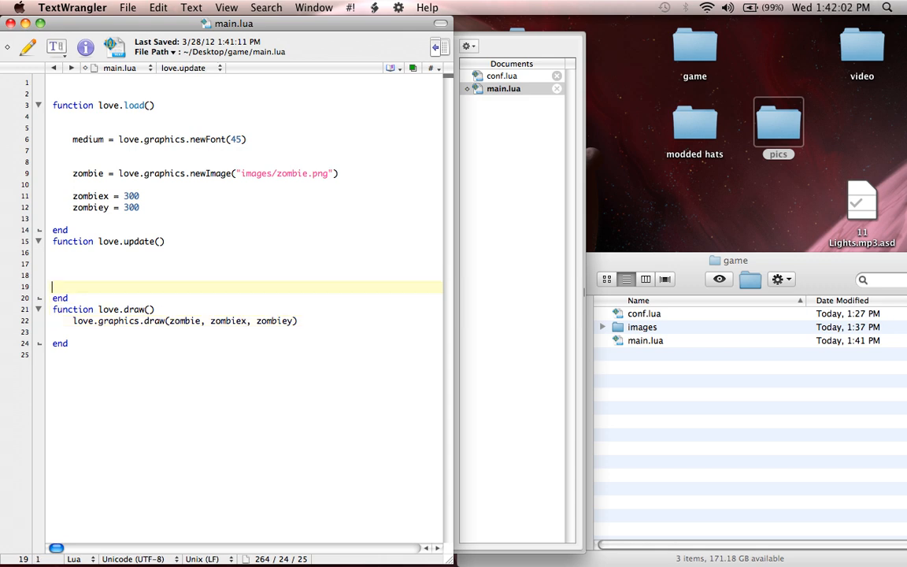
left_click(75, 252)
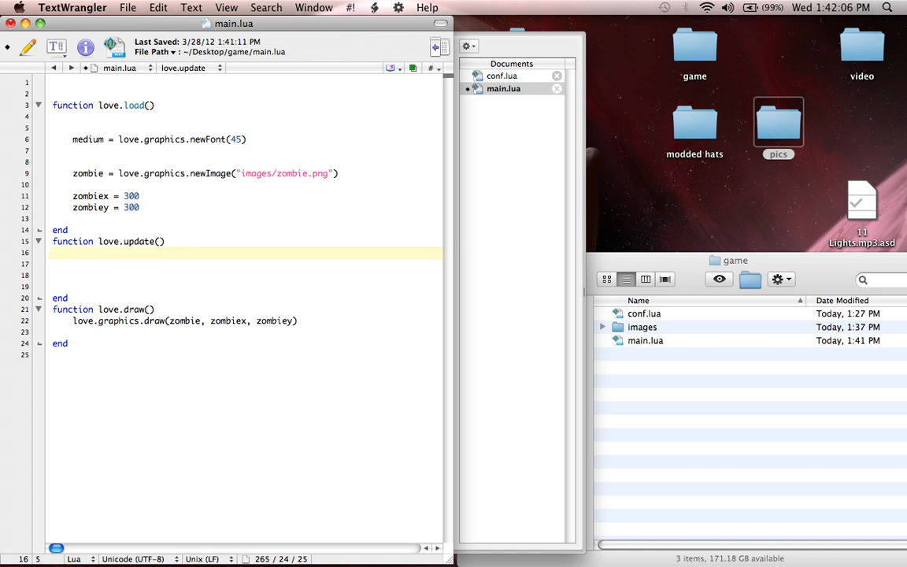
type("zombiex")
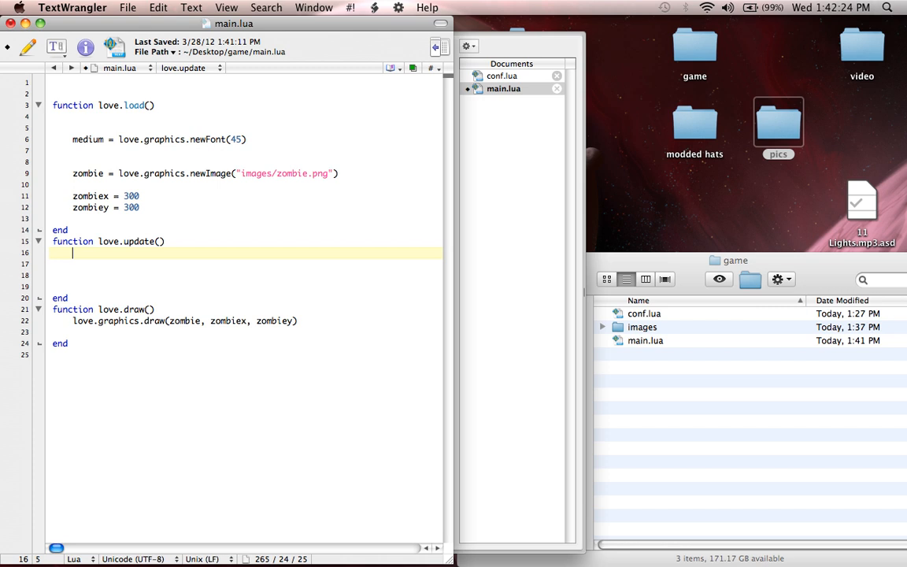
left_click(140, 208)
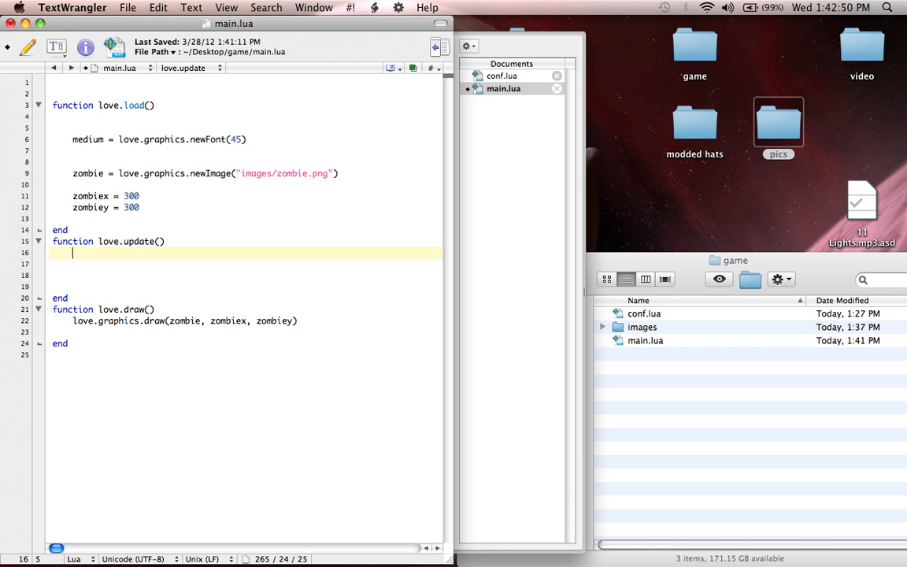
type("if")
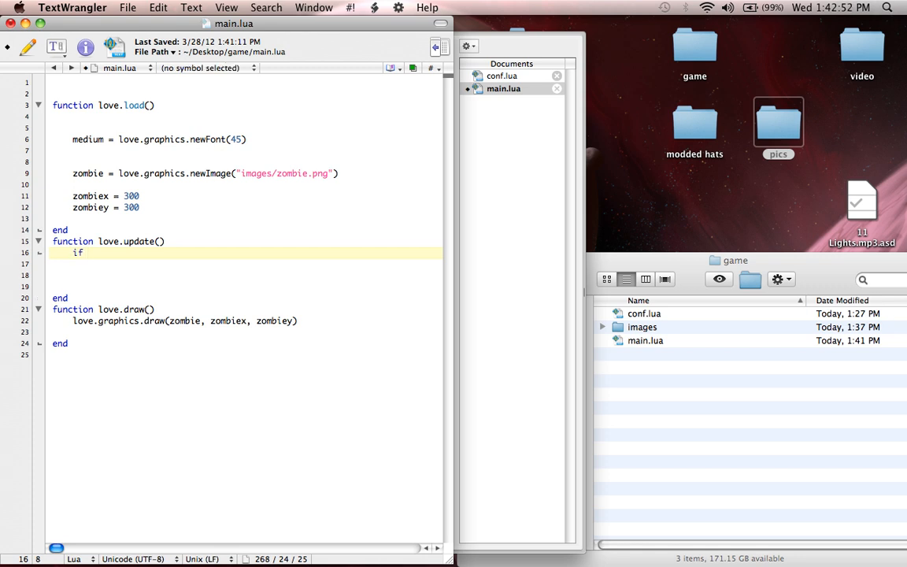
Write the condition love.keyboard.isDown("right") after if.
type("love.")
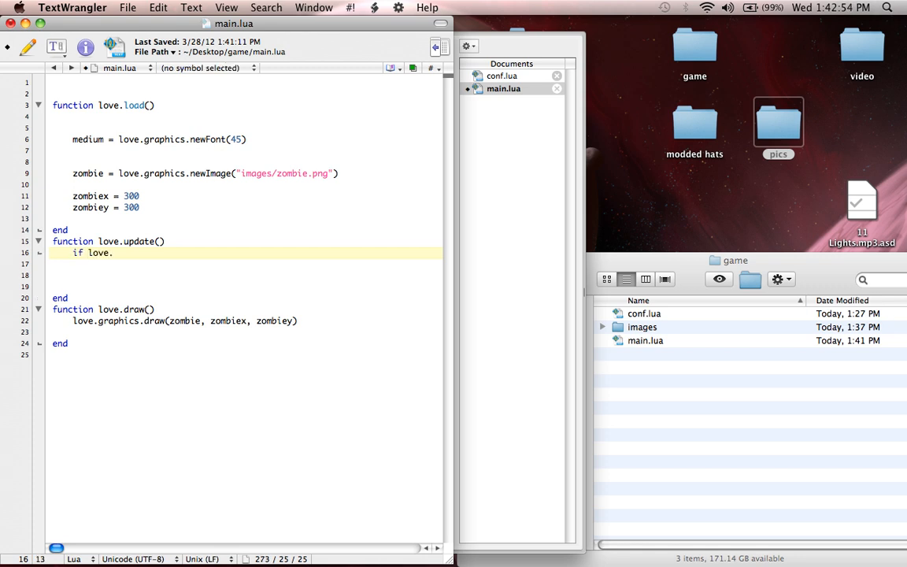
type("keyboard.is")
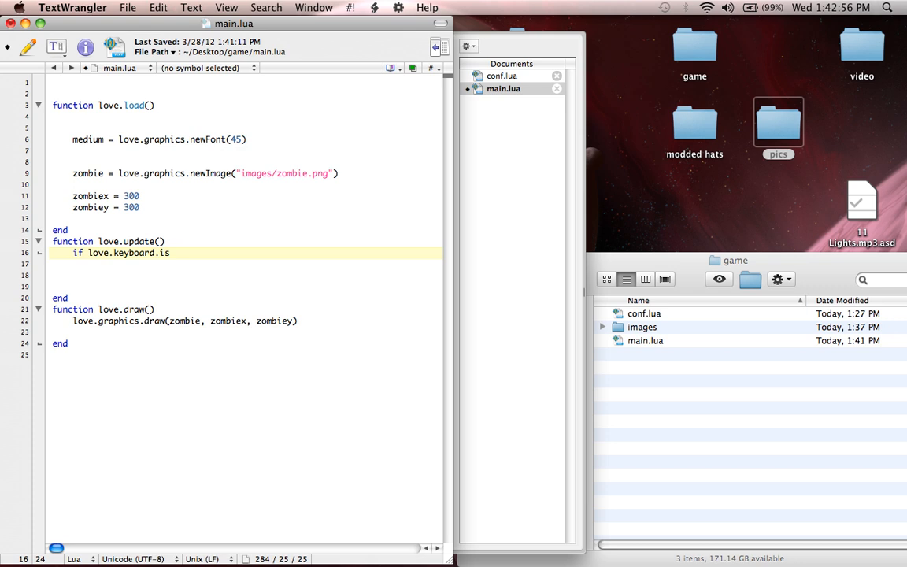
type("Down")
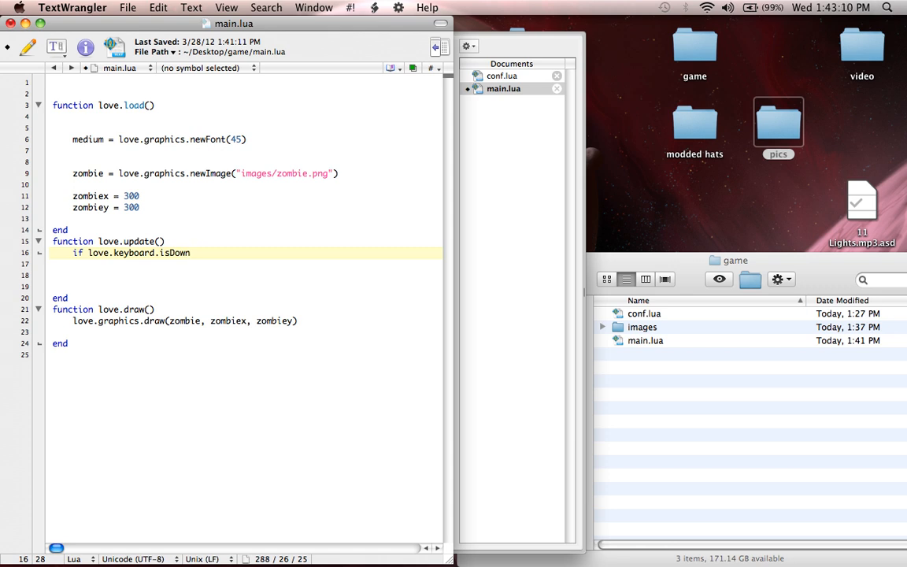
left_click(189, 252)
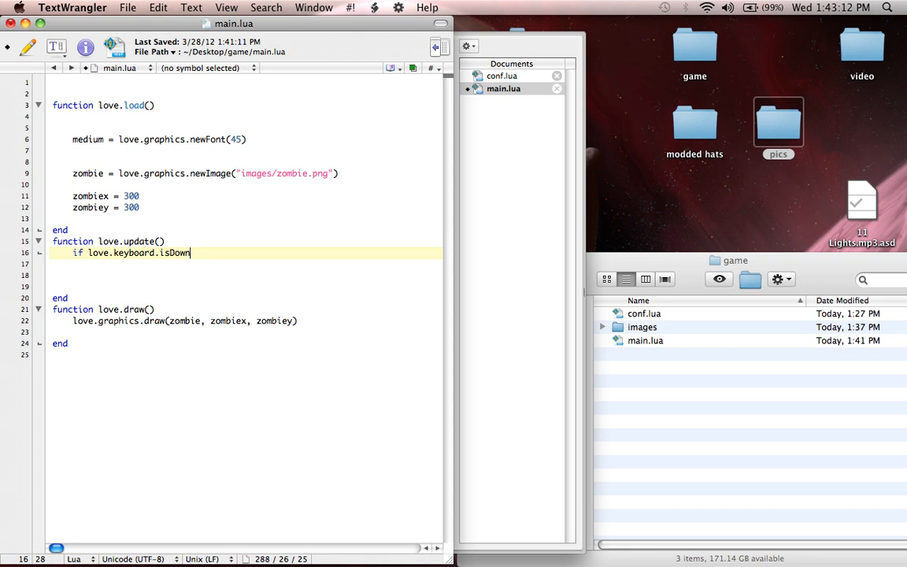
type("()")
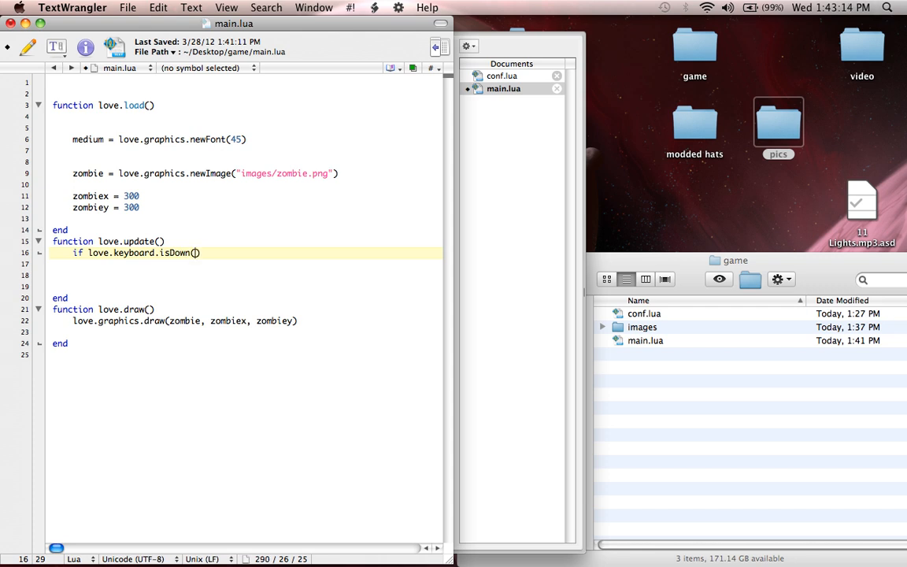
type("\"\"")
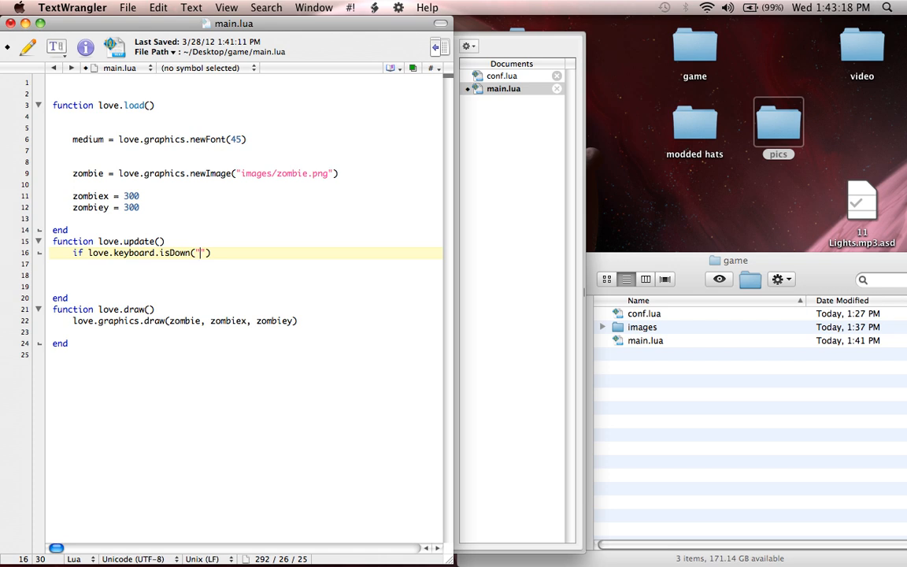
type("right")
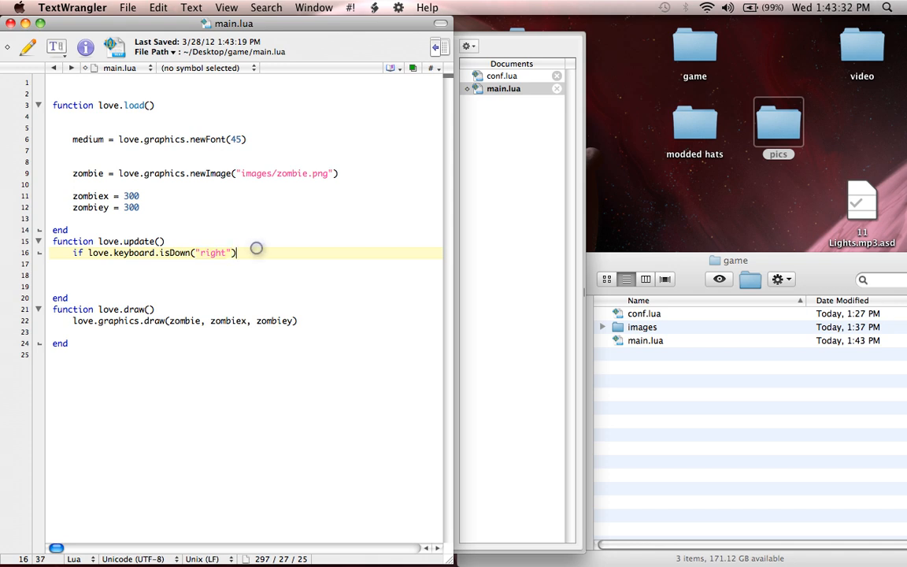
Close the check with then and end, leaving an empty line for the body.
type("then")
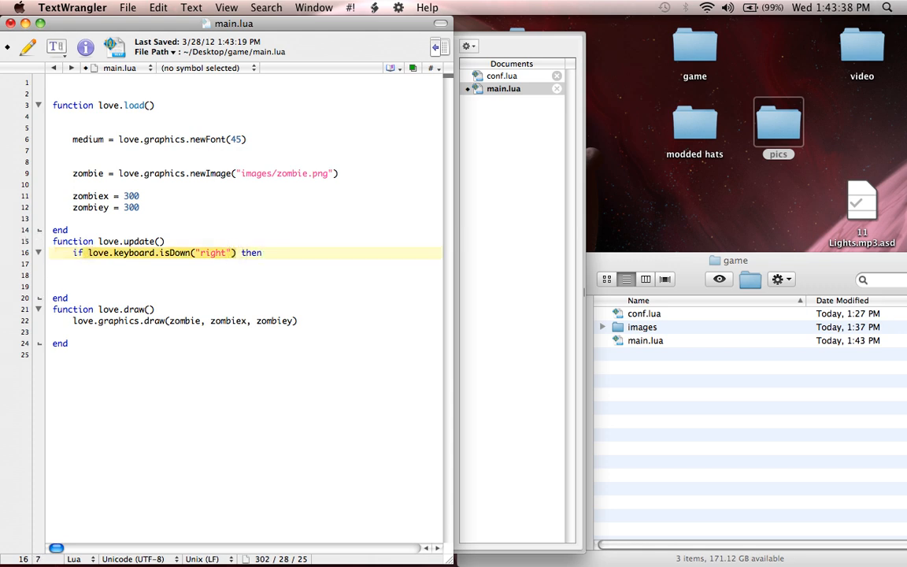
key("return")
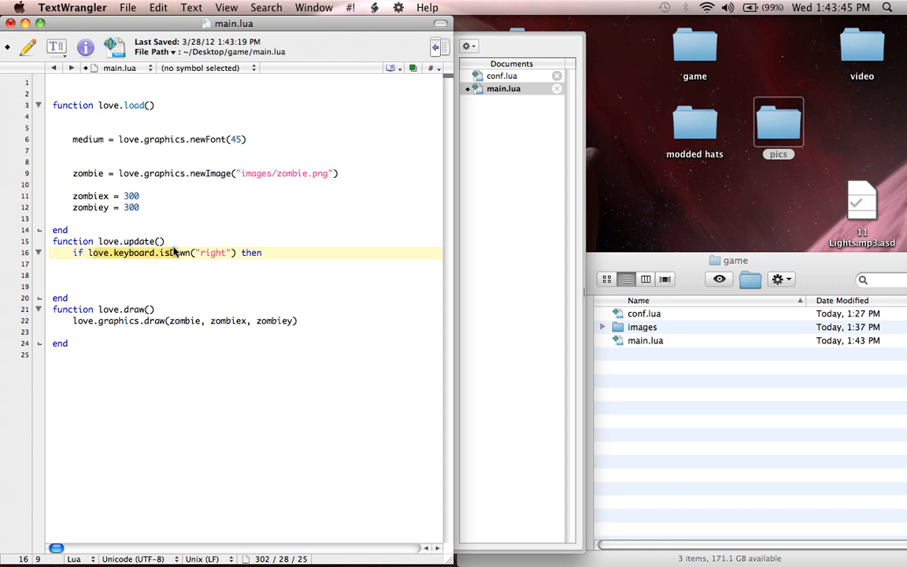
key("Return")
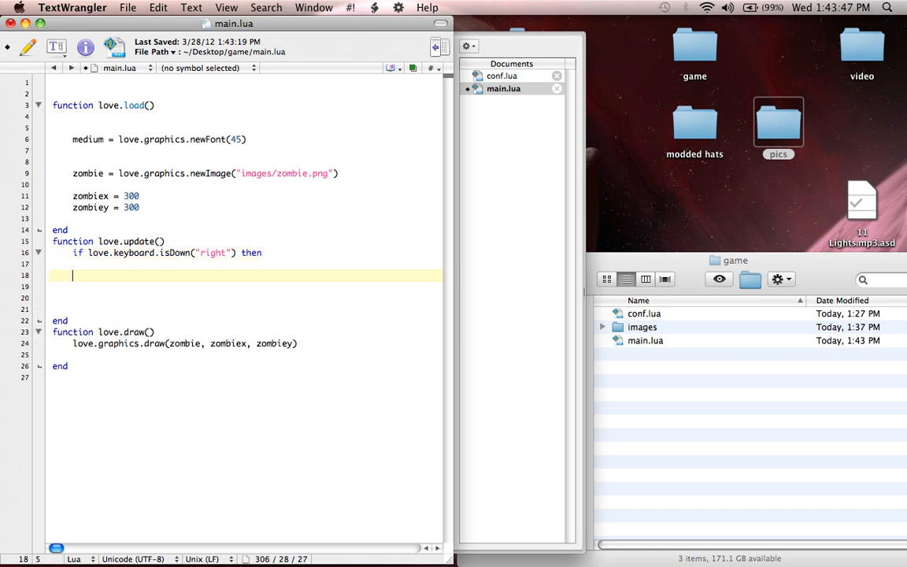
type("end")
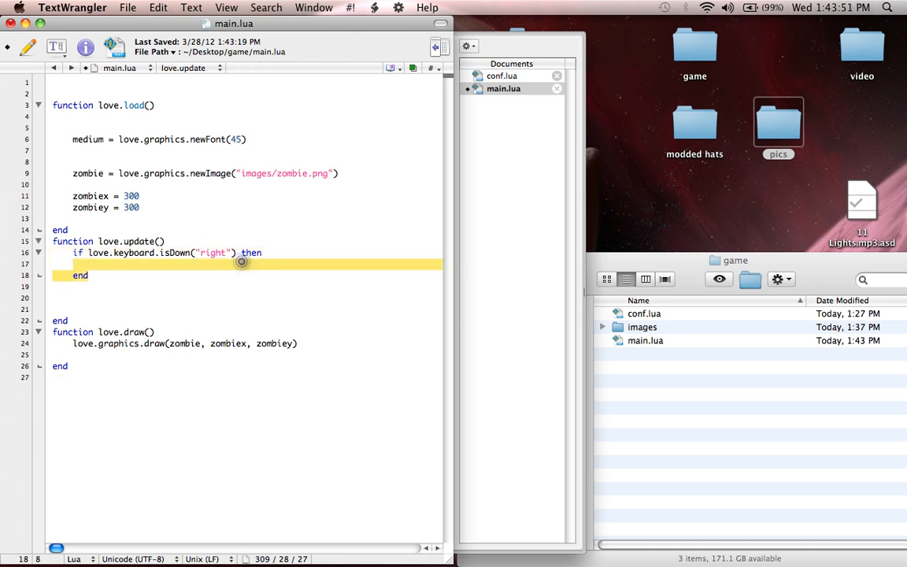
mouse_move(226, 272)
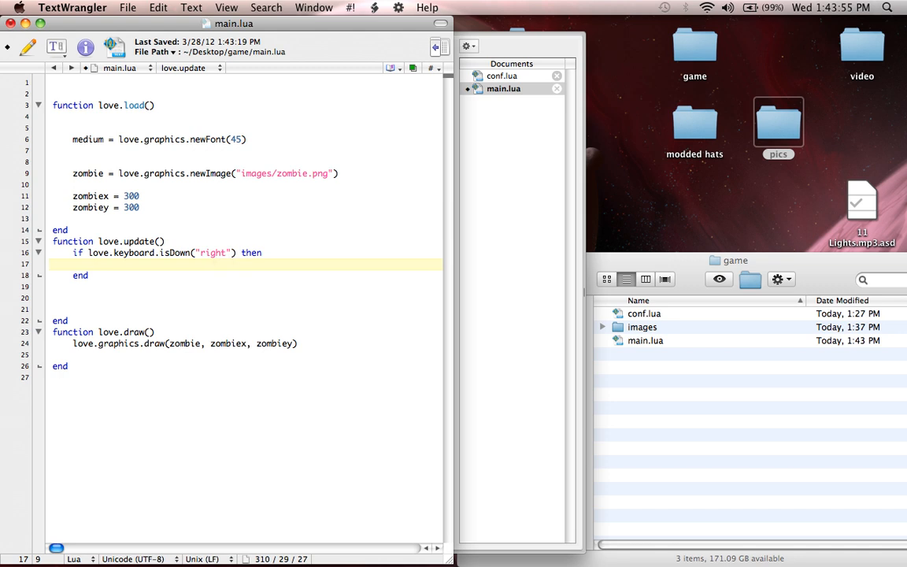
key("Return")
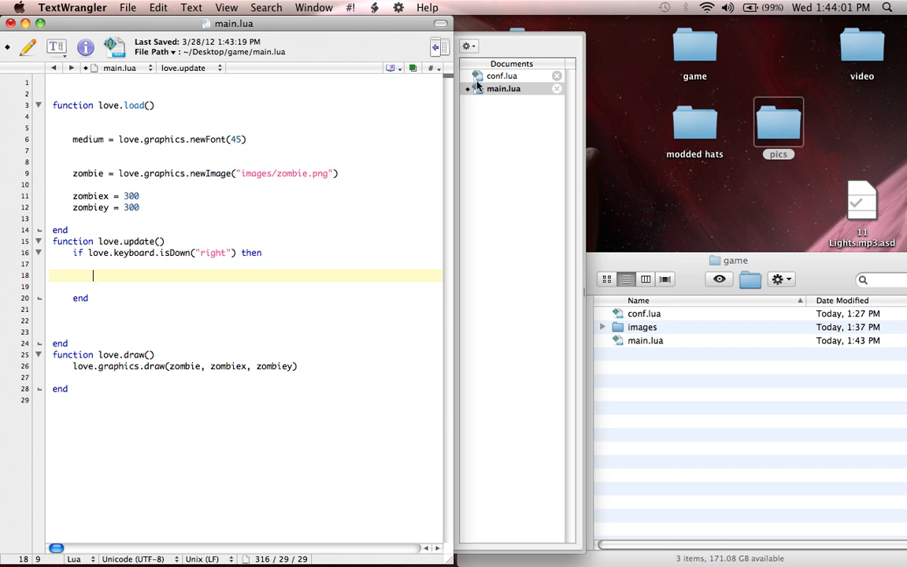
left_click(501, 75)
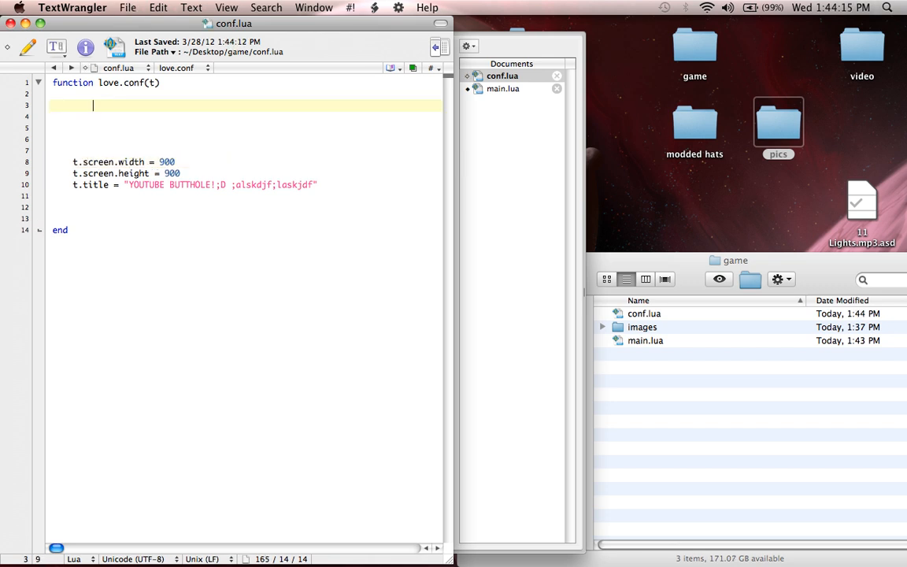
left_click(504, 88)
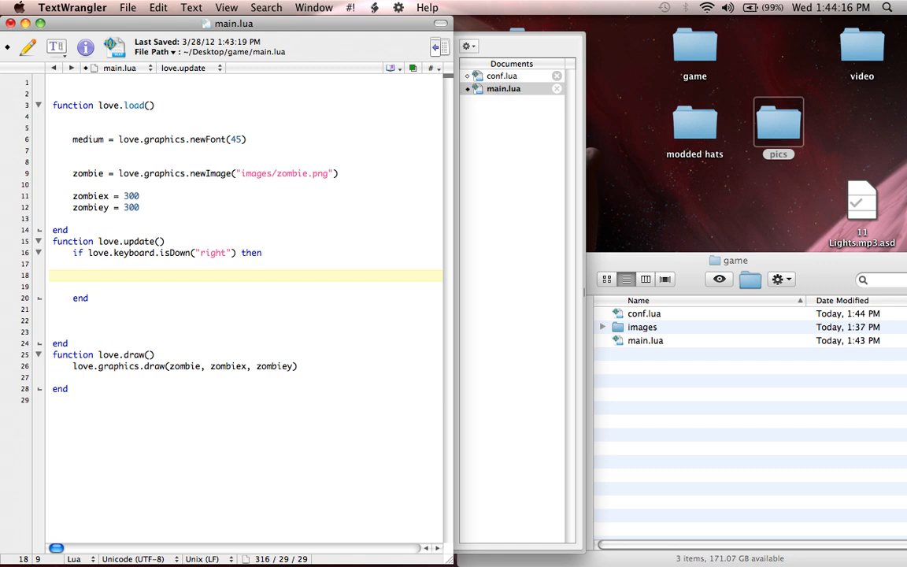
left_click(91, 264)
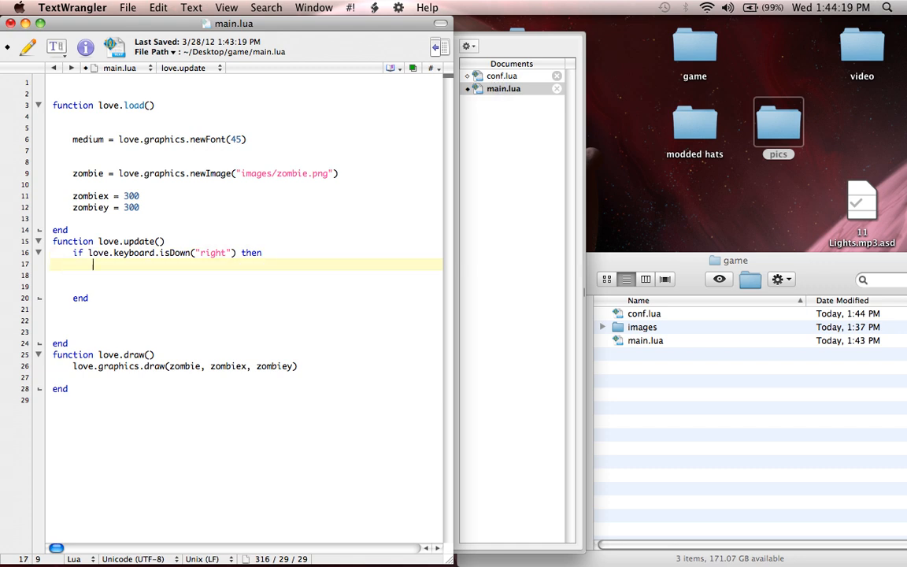
type("a;slkdjfa;")
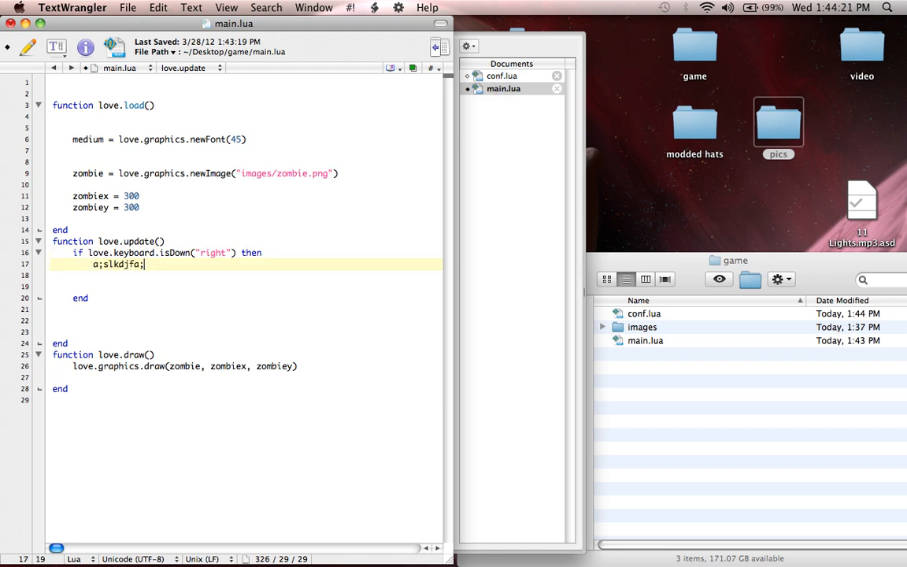
key("backspace")
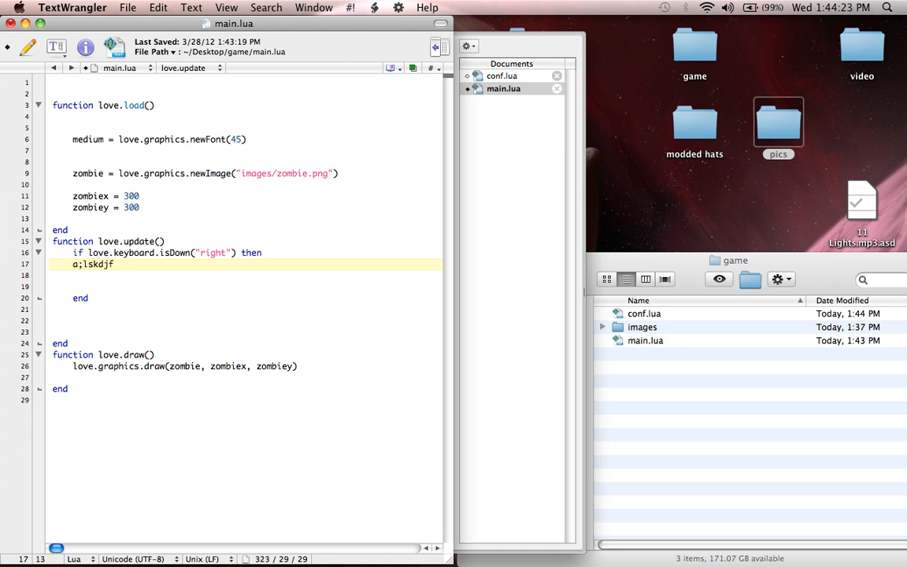
key("Backspace")
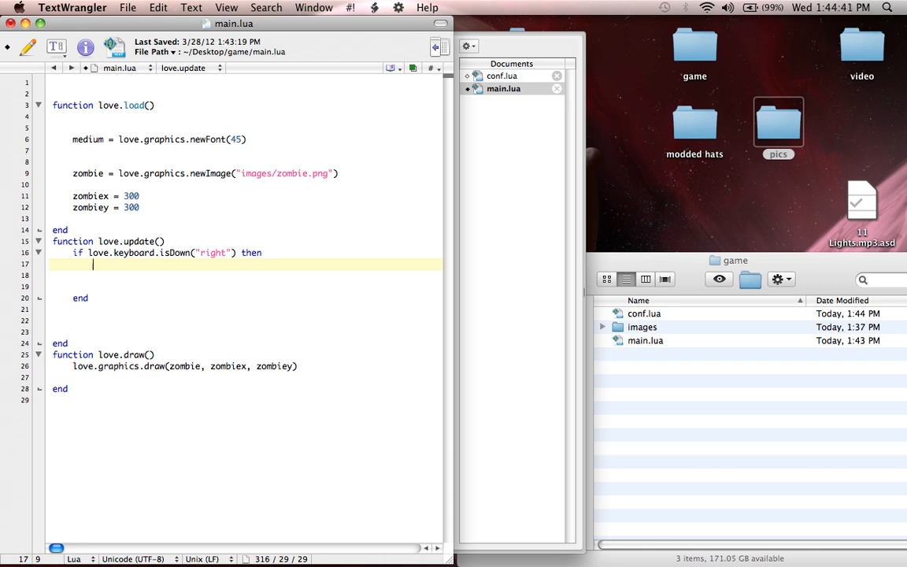
Write 'zombiex = zombiex + 50' inside the right-key block and save main.lua.
type("zombiex =")
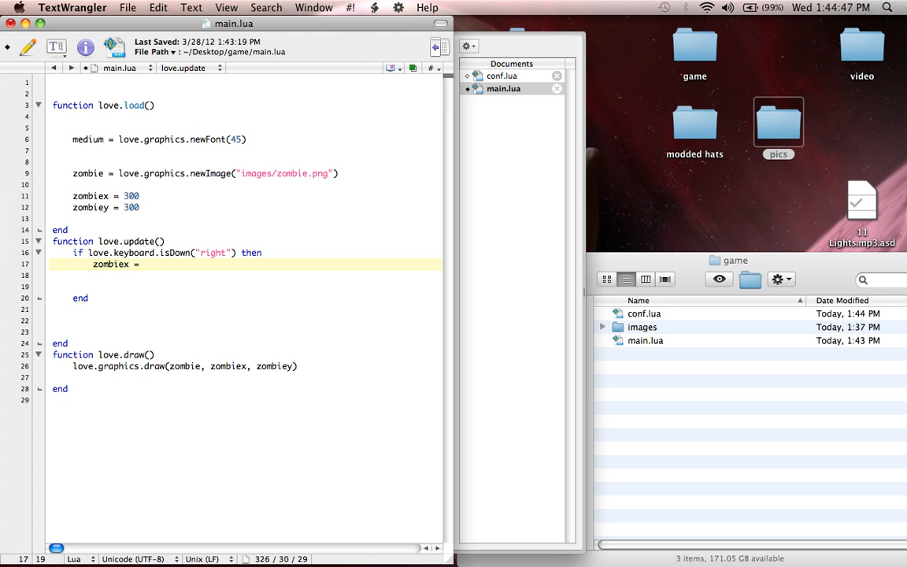
type("zombiex")
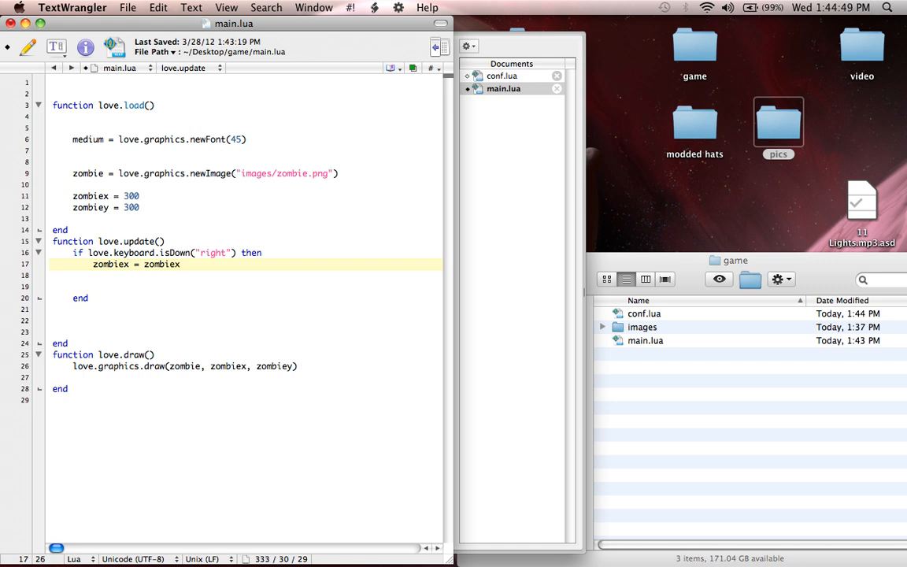
type("+")
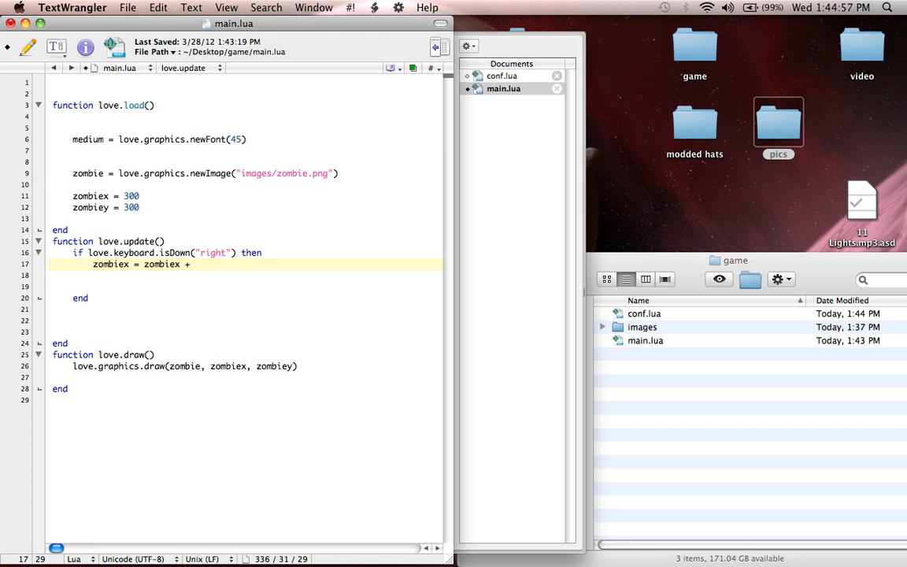
type("50")
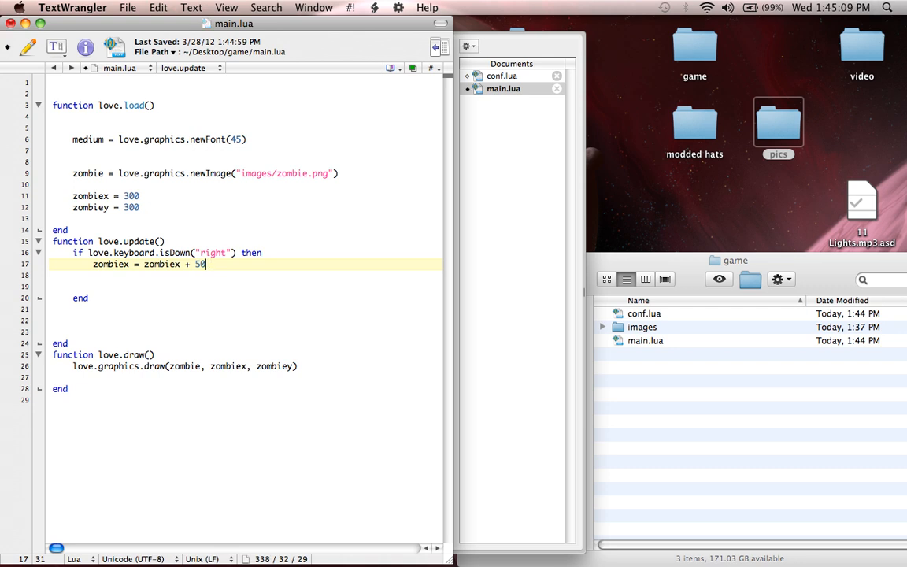
key("cmd+s")
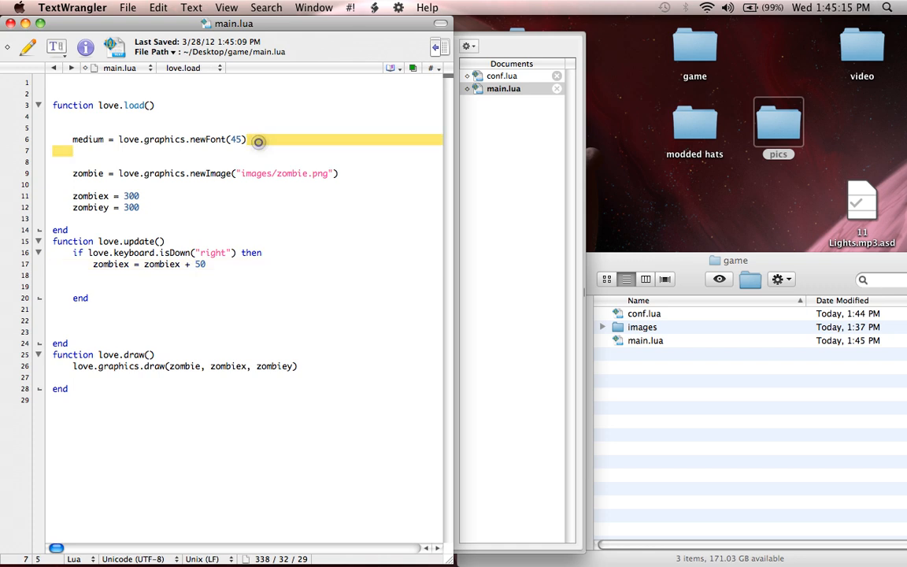
Switch to Finder and select conf.lua, images and main.lua in the game folder.
left_click(340, 173)
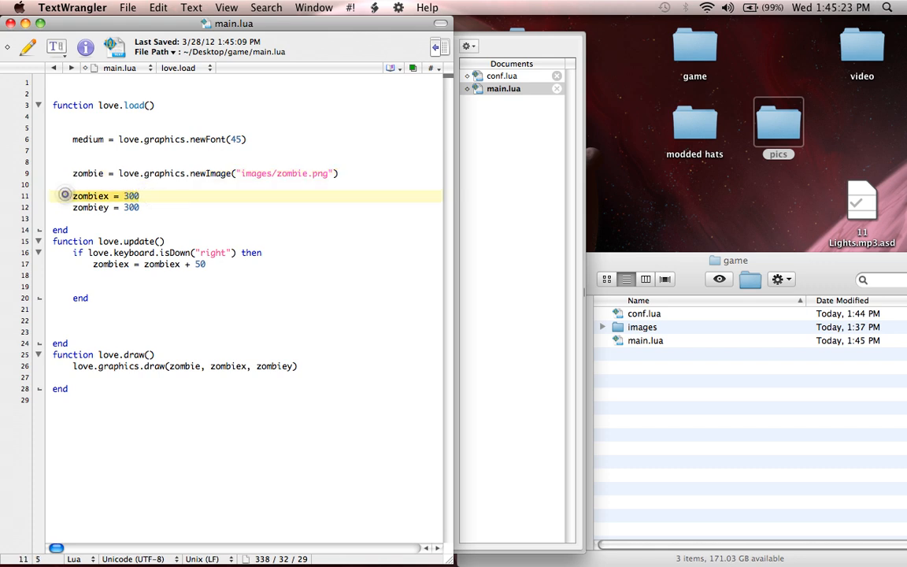
left_click(63, 208)
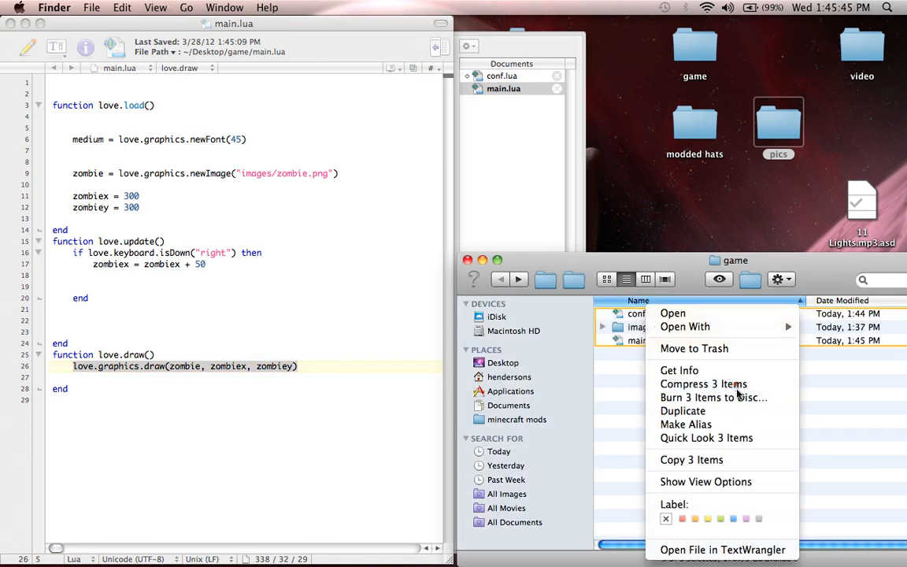
Compress the three items into Archive.love, keeping the .love extension, and bring up its actions.
left_click(703, 384)
type("Archive.love")
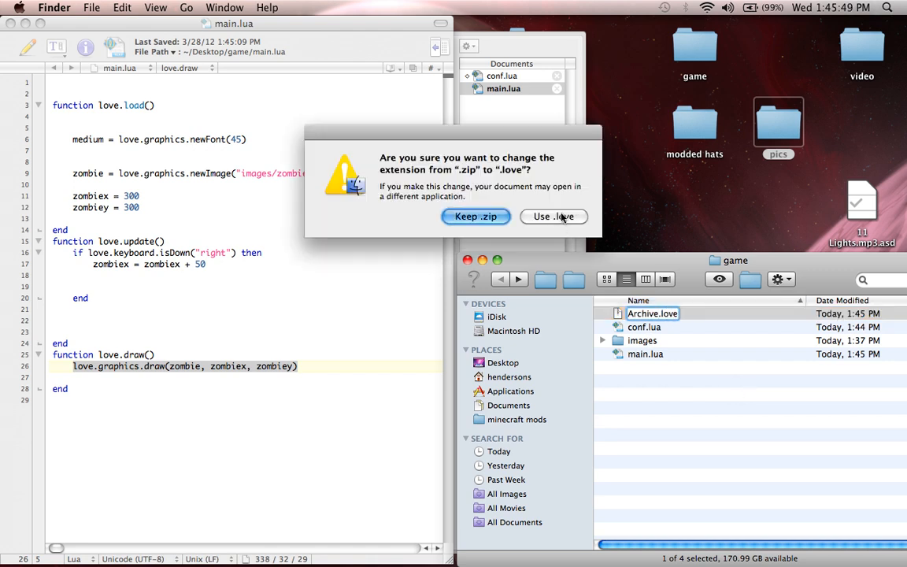
left_click(554, 218)
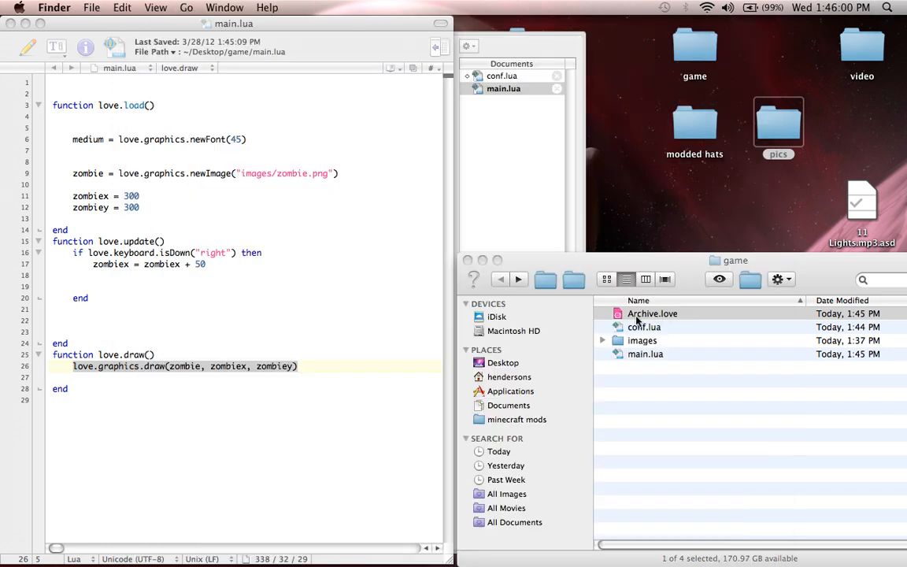
right_click(652, 313)
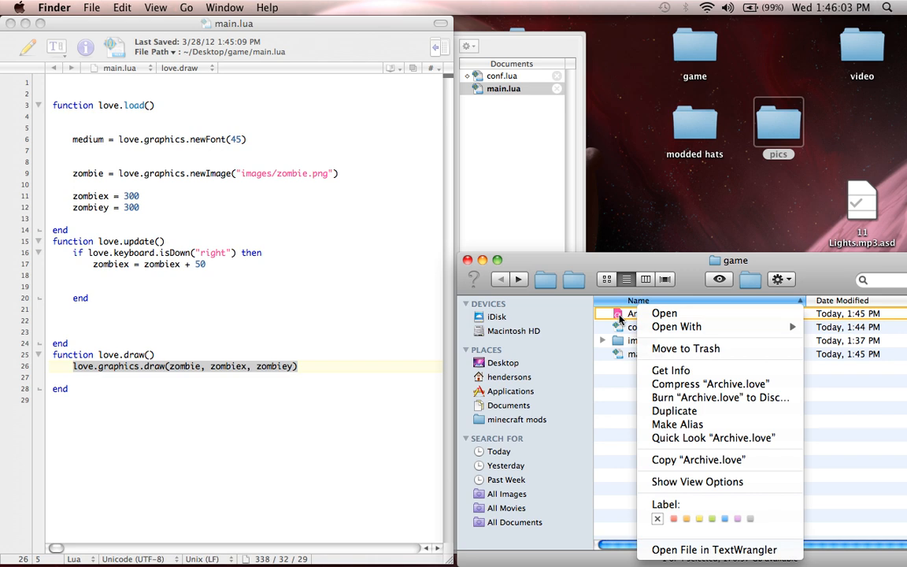
mouse_move(675, 326)
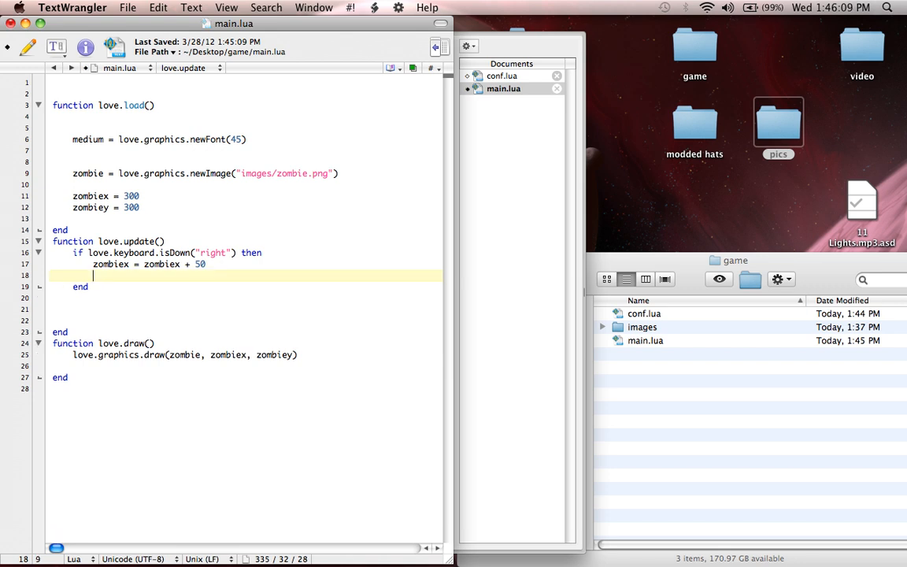
Delete the blank line before end in the right-key block and save main.lua.
key("Backspace")
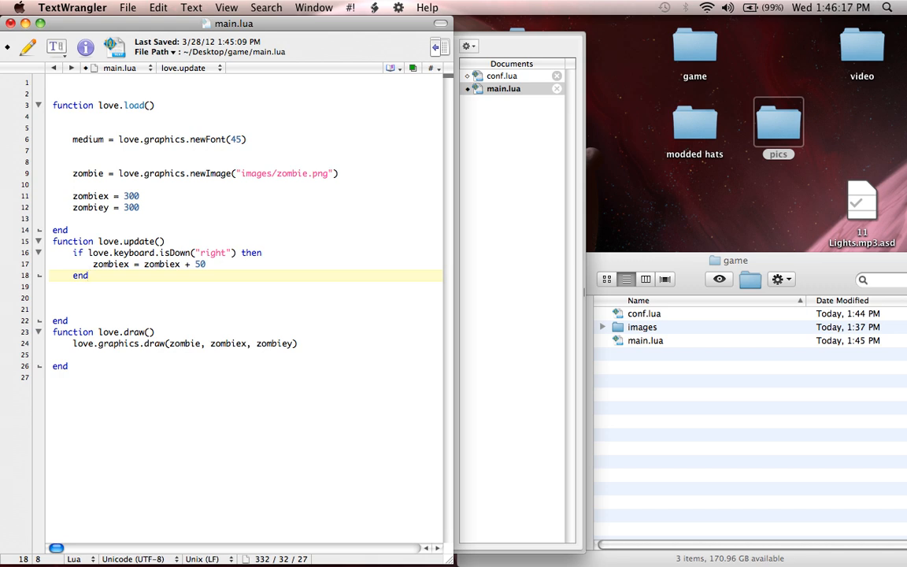
key("cmd+s")
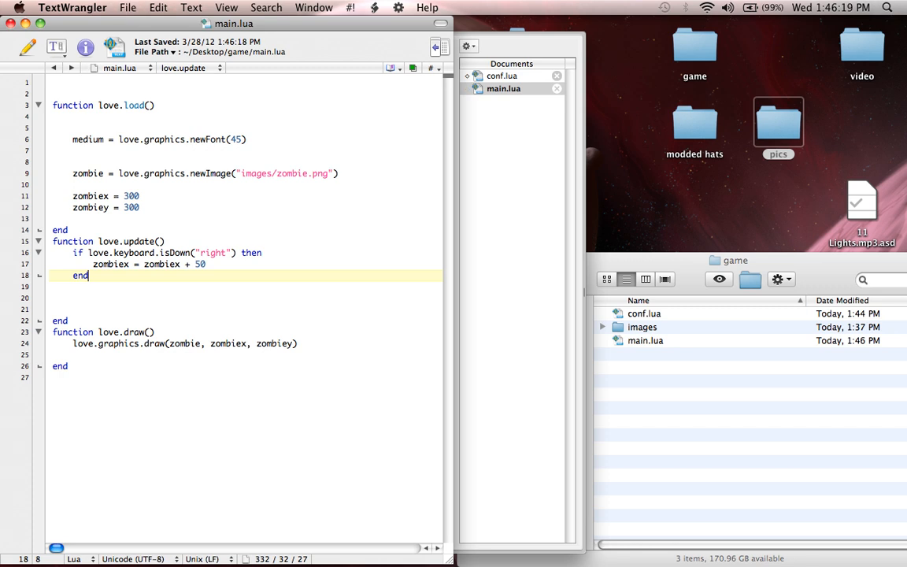